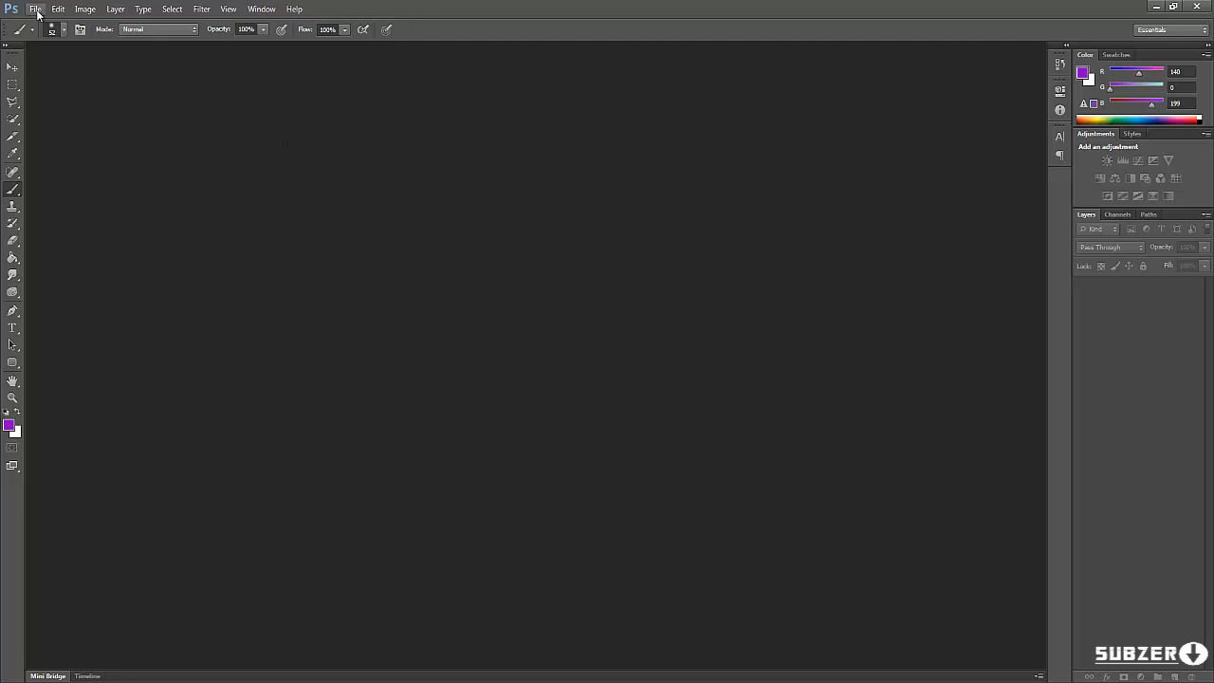
Step: Start a new document with a Custom 1280 × 720 px, 300 ppi, white-background preset
left_click(42, 8)
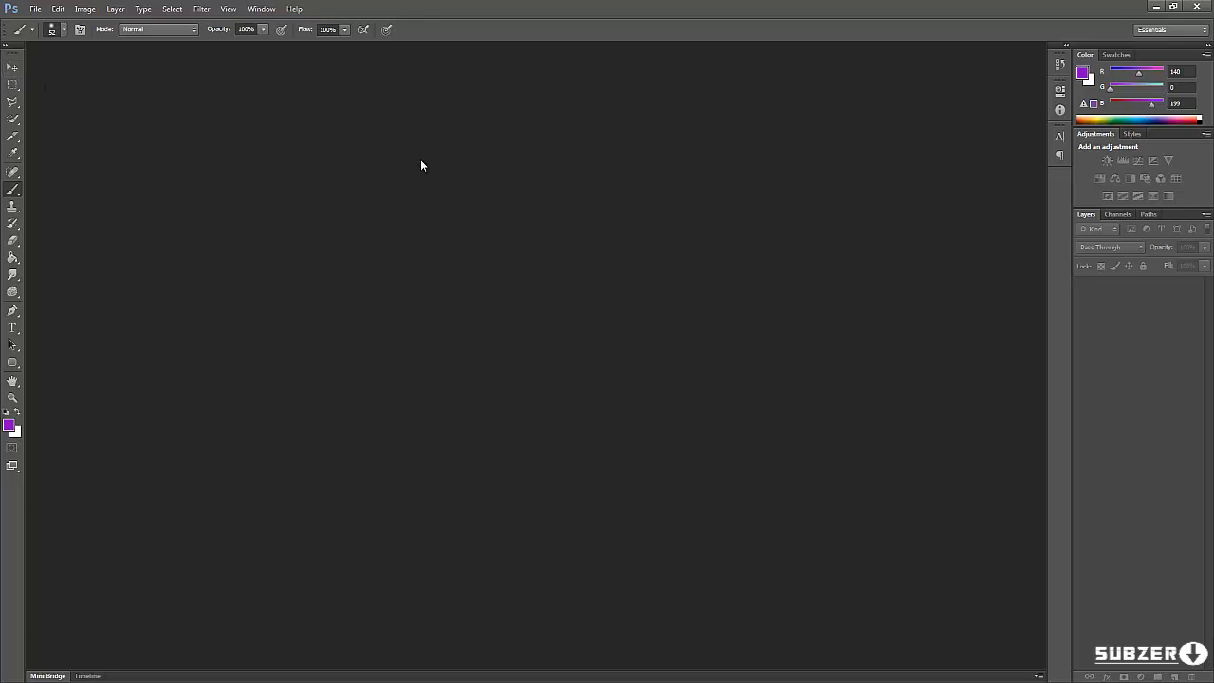
mouse_move(660, 144)
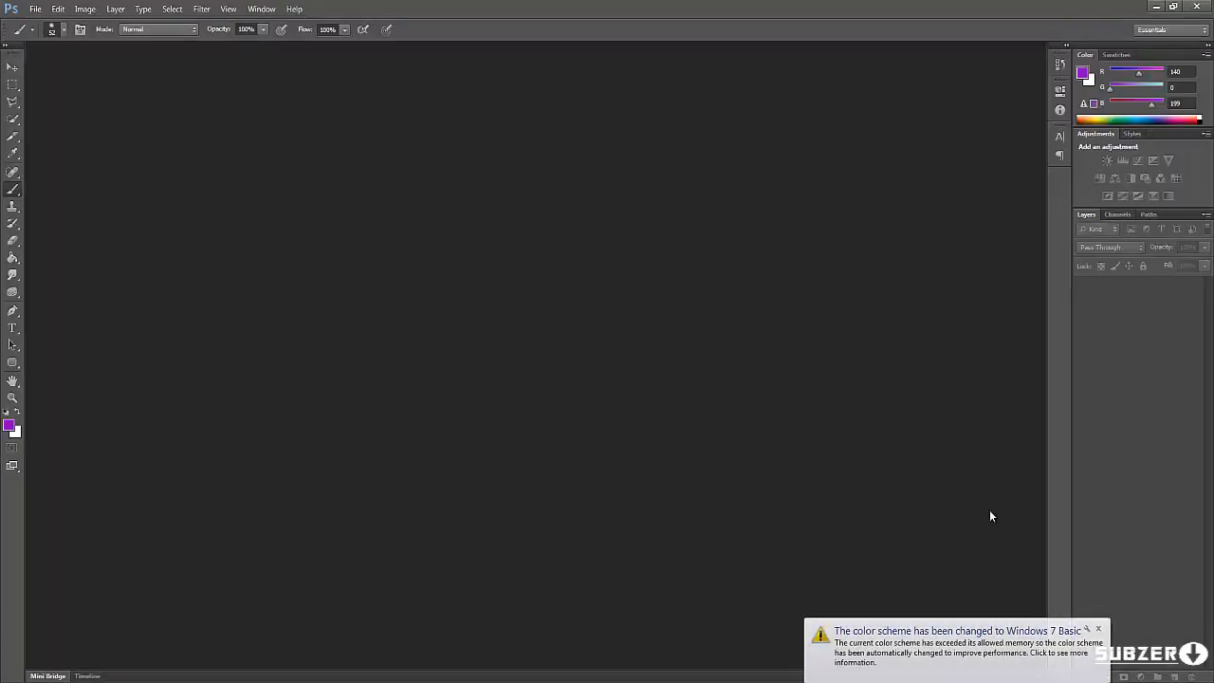
left_click(1098, 630)
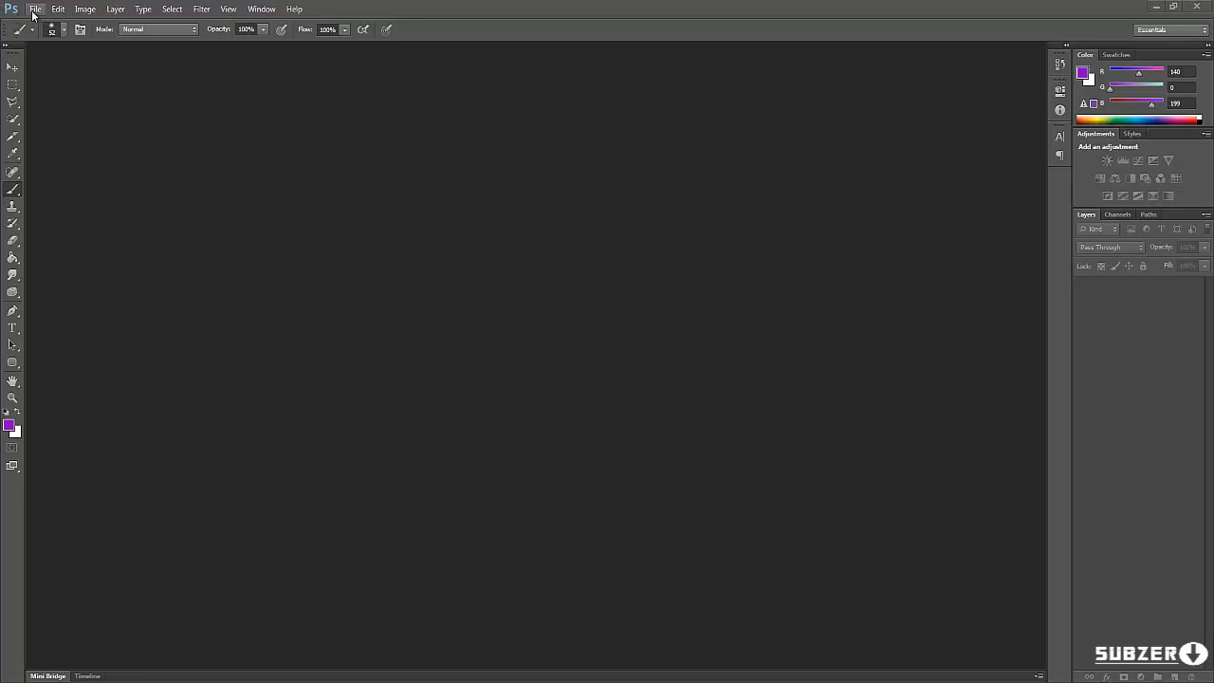
left_click(42, 9)
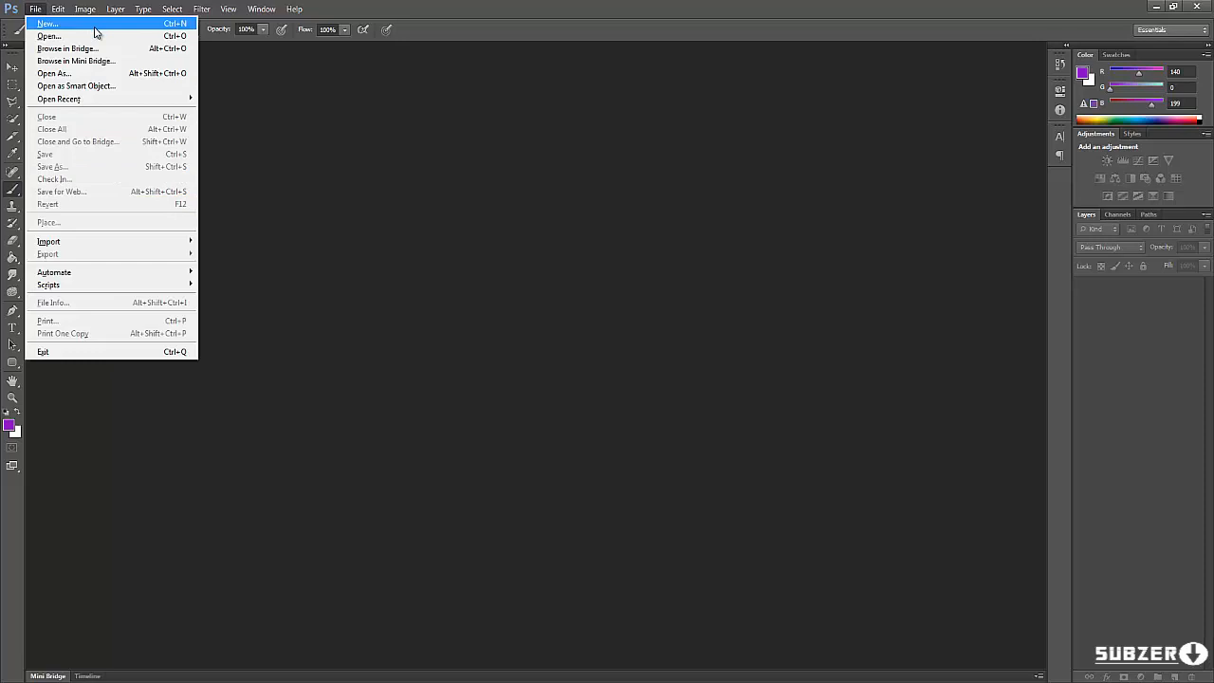
left_click(46, 21)
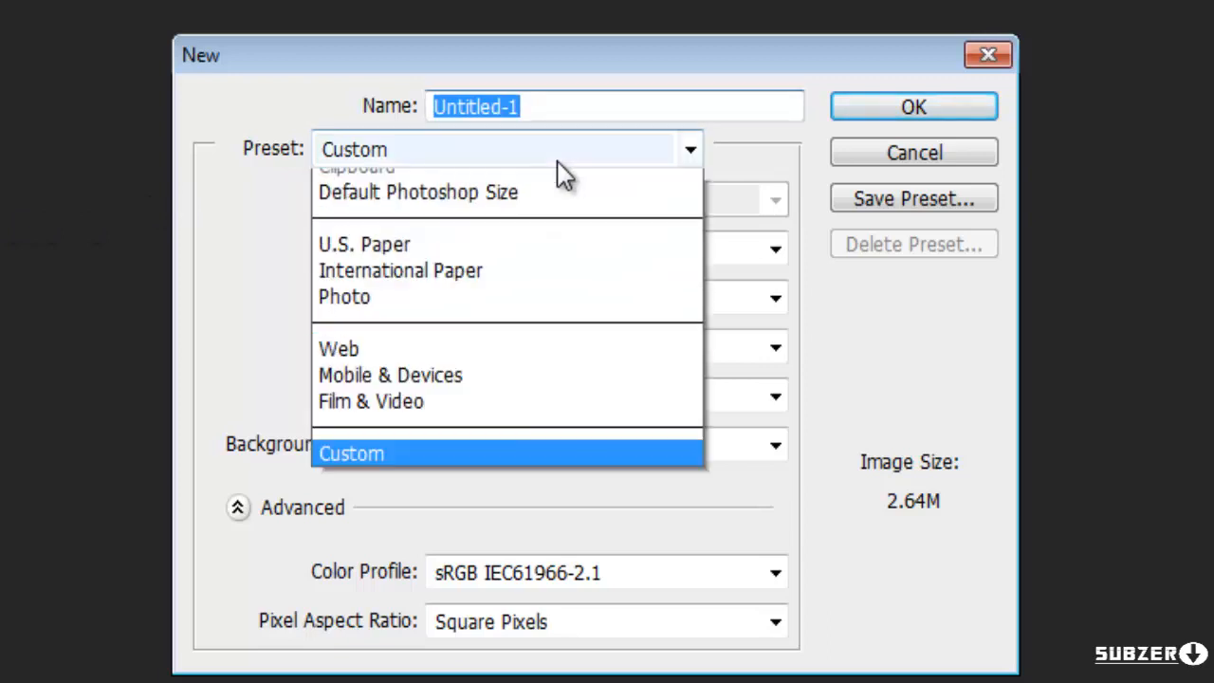
left_click(353, 454)
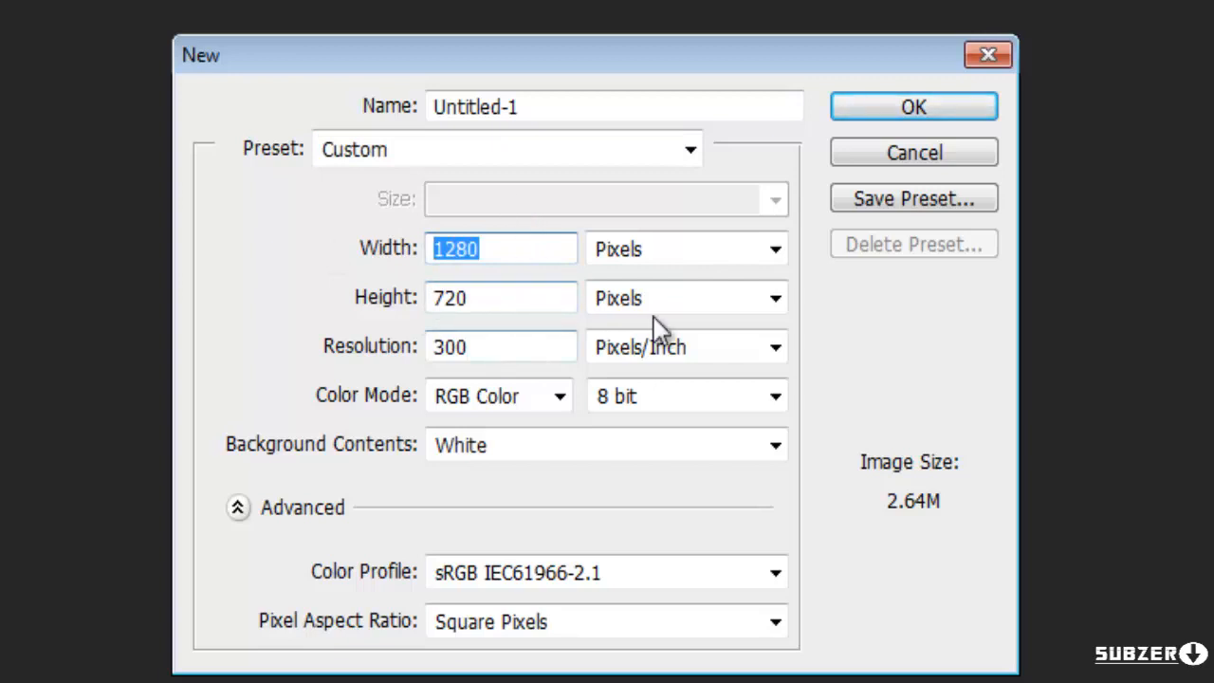
mouse_move(565, 338)
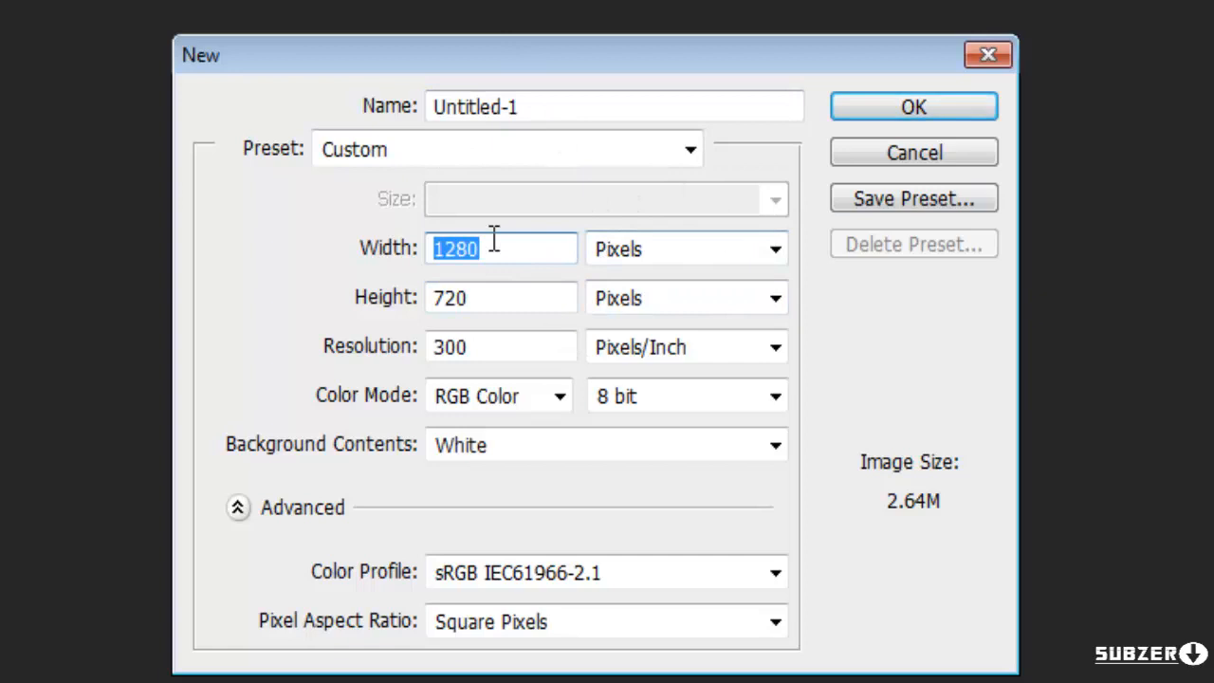
mouse_move(550, 273)
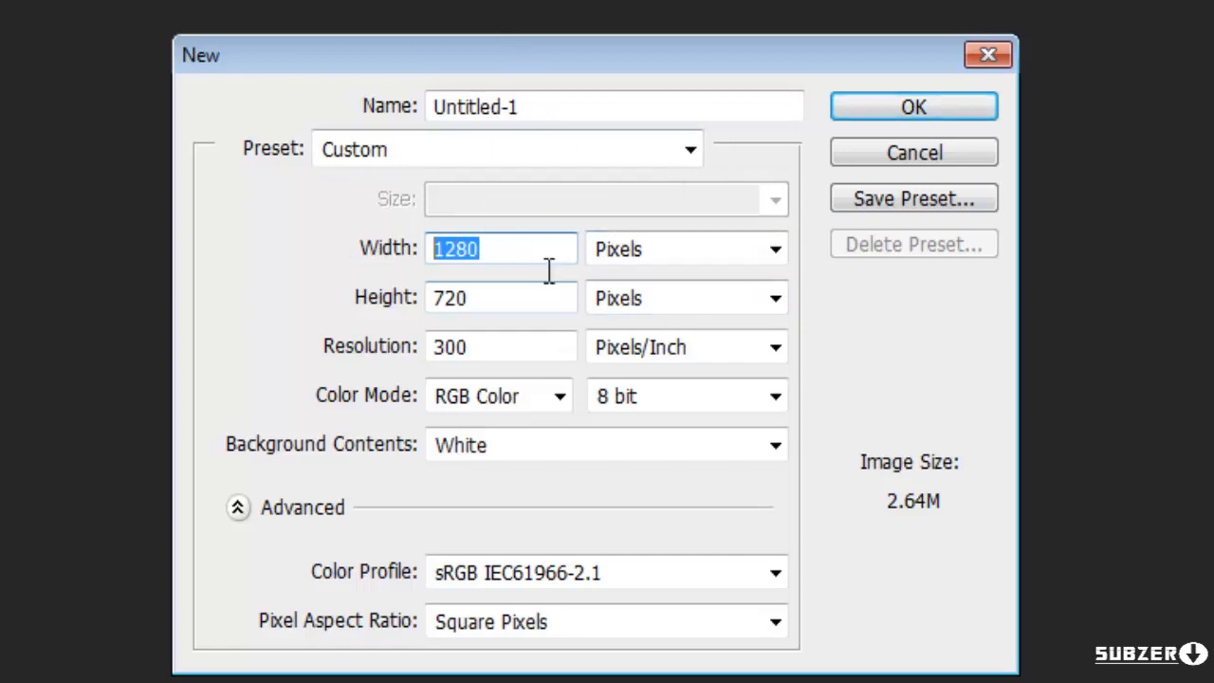
mouse_move(477, 182)
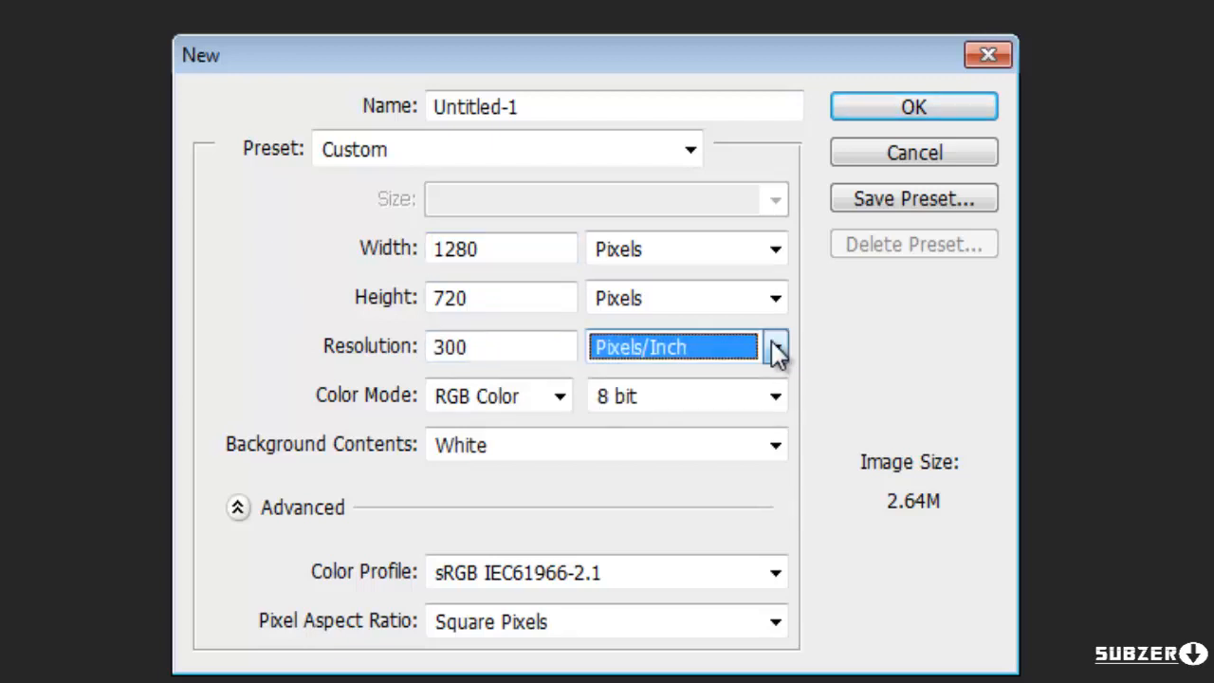
mouse_move(547, 227)
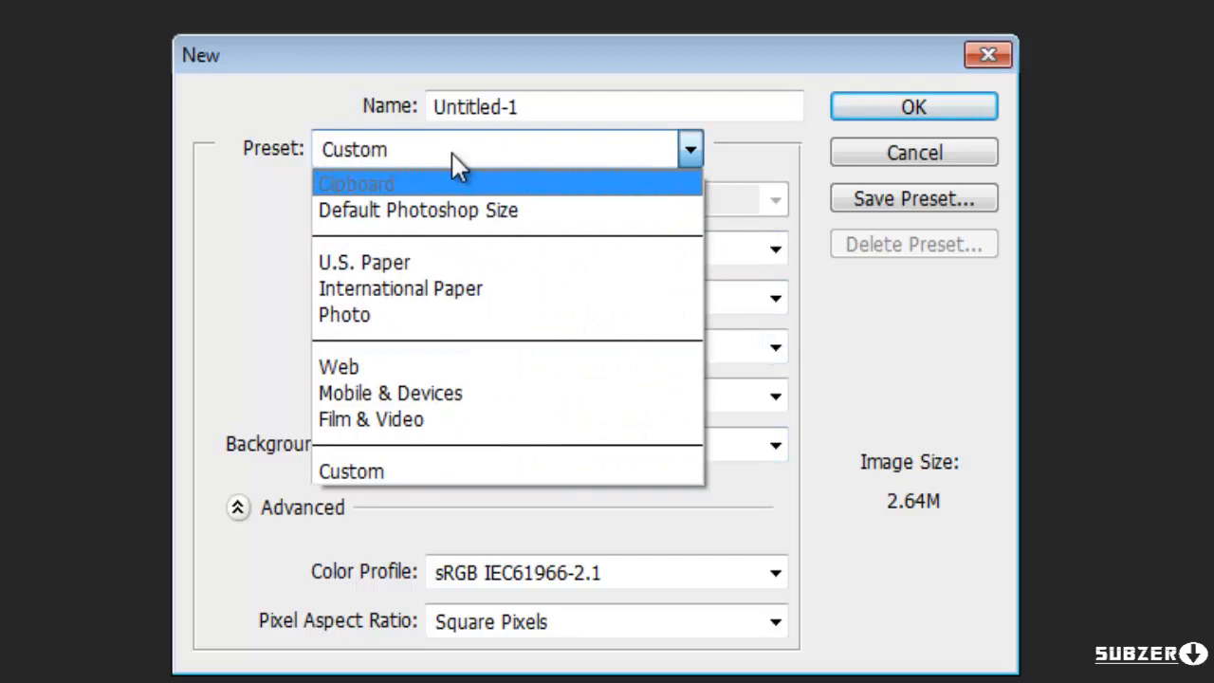
Step: Save the size as the Wallpaper HD preset and create the blank 1280 × 720 canvas
left_click(915, 199)
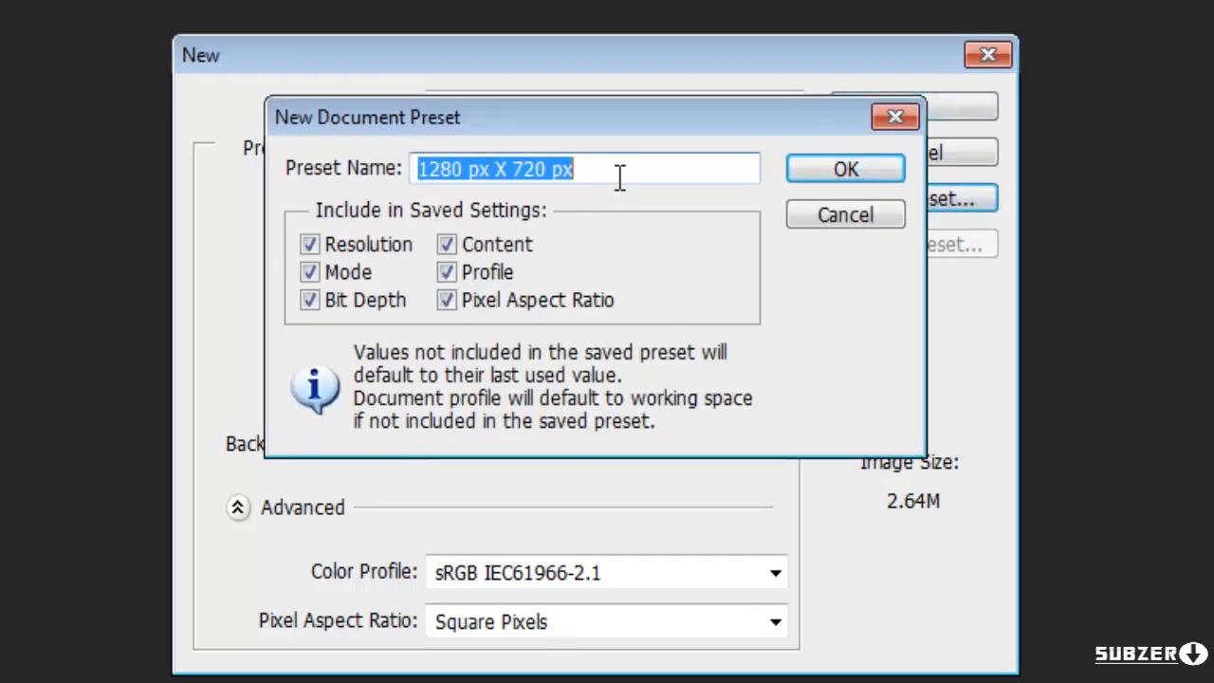
type("Wa")
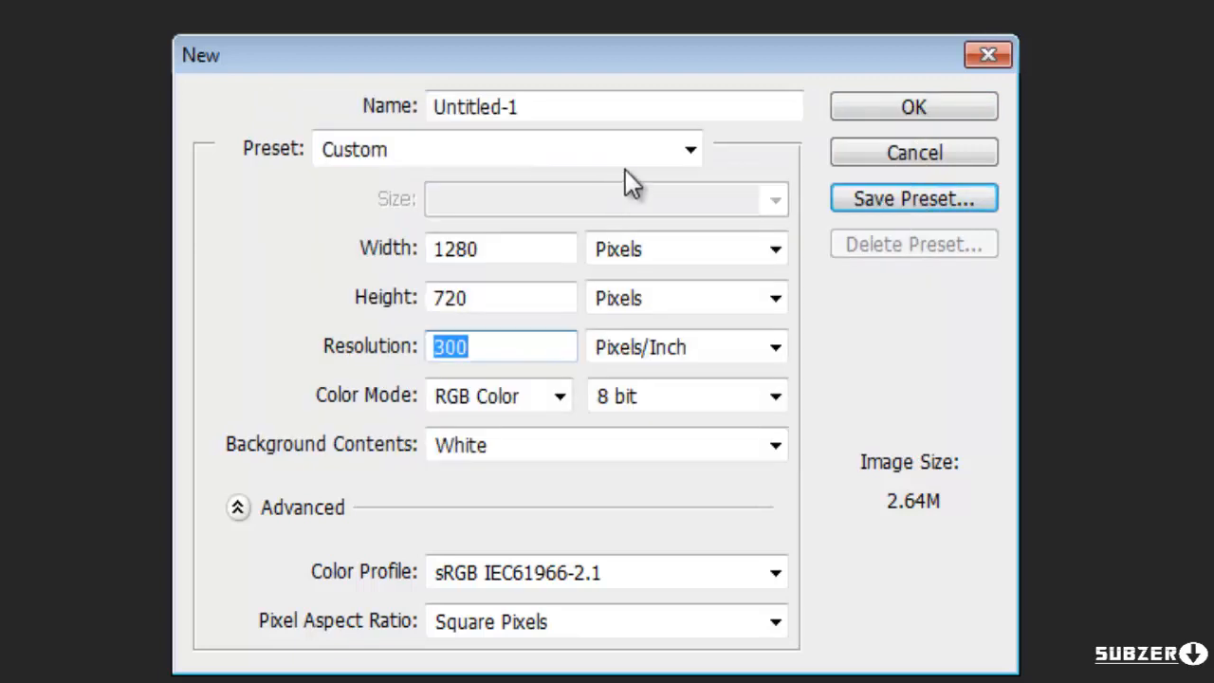
left_click(691, 148)
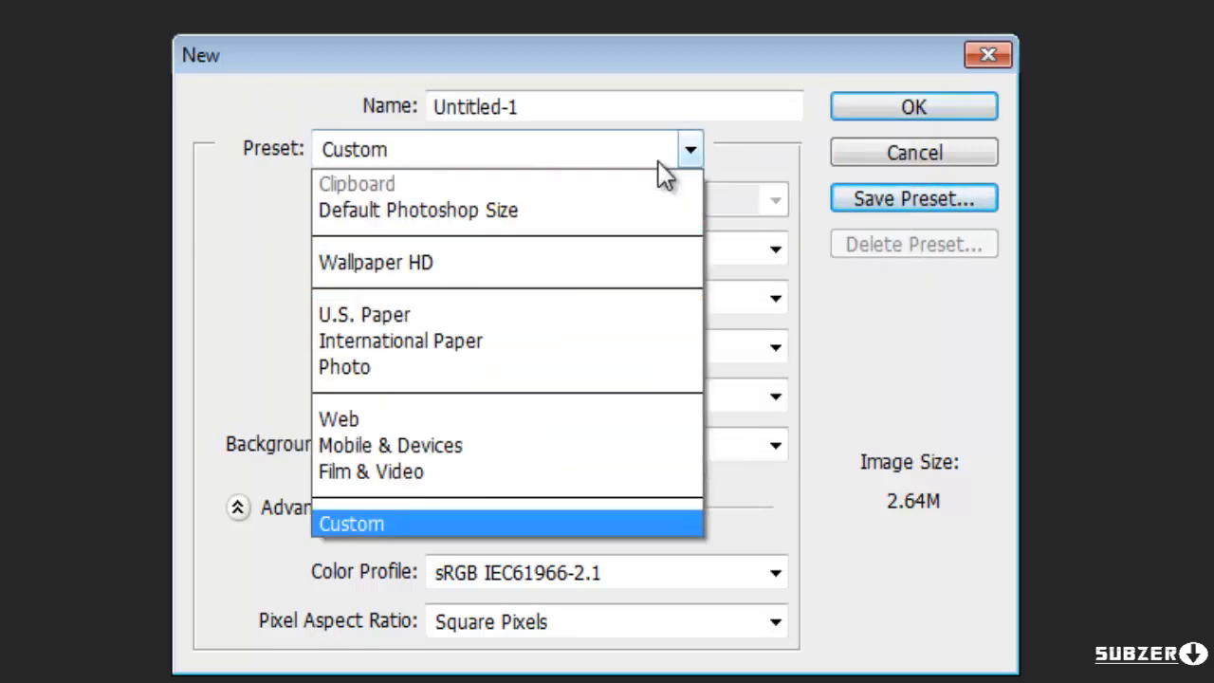
mouse_move(547, 267)
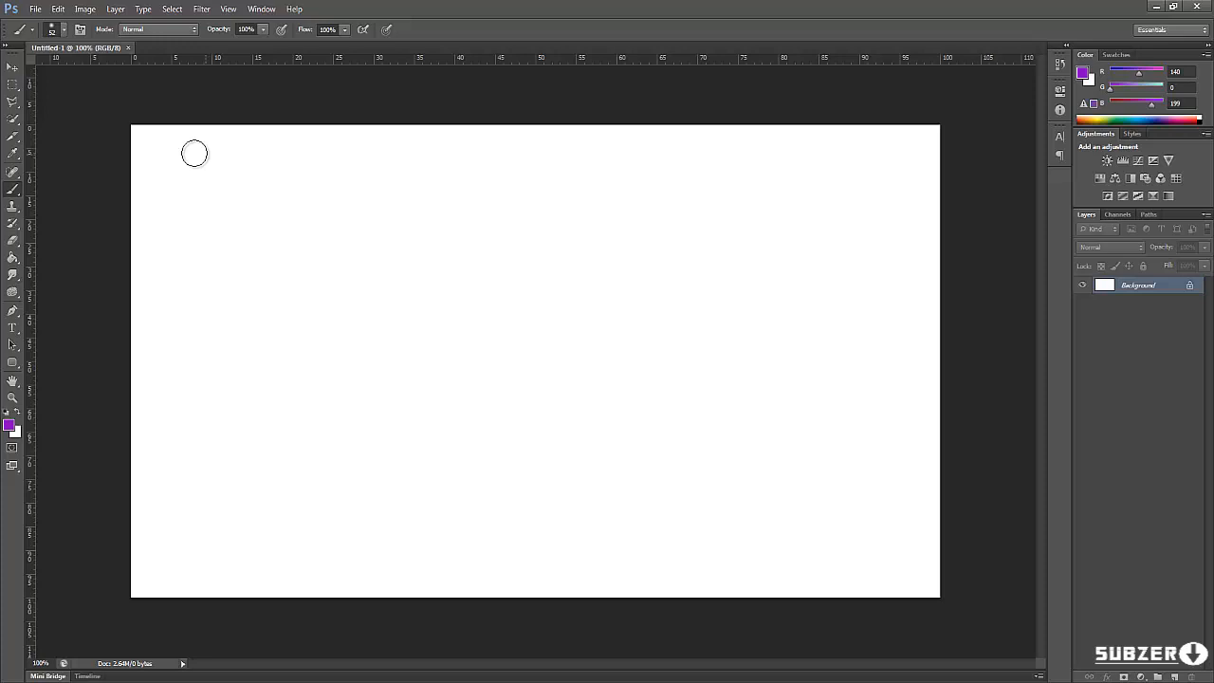
Step: Paint purple scribbles, switch the foreground to bright green, and paint green strokes over them
left_click_drag(237, 294, 341, 508)
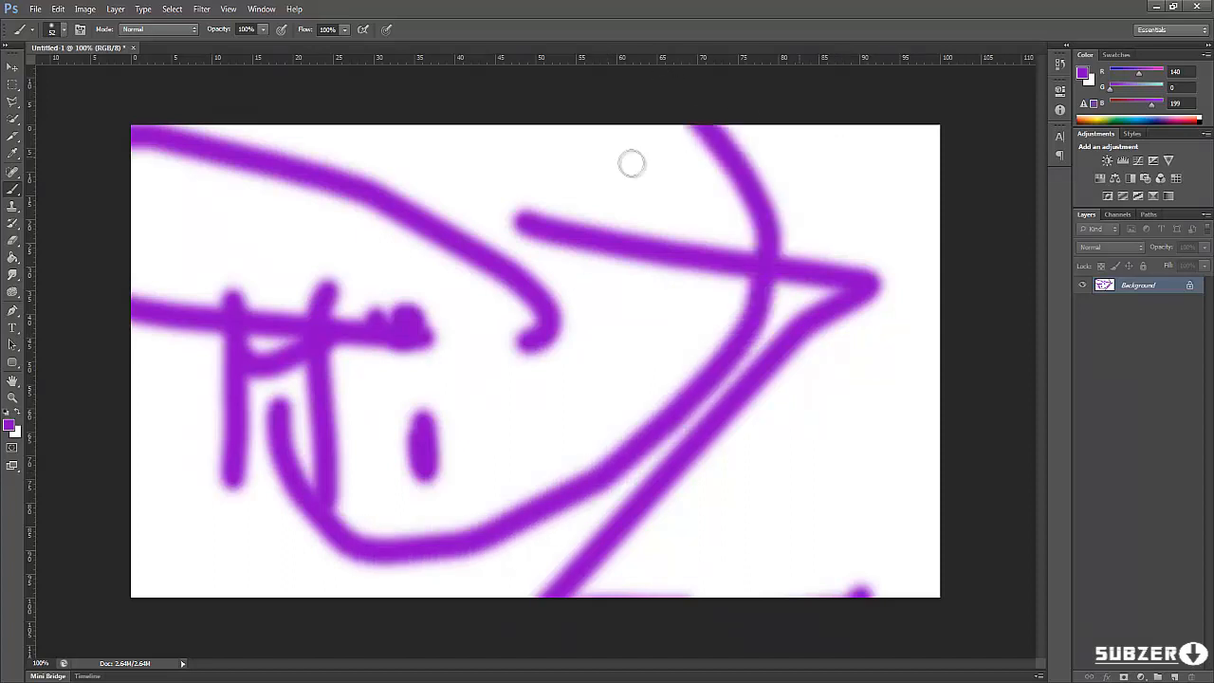
mouse_move(13, 408)
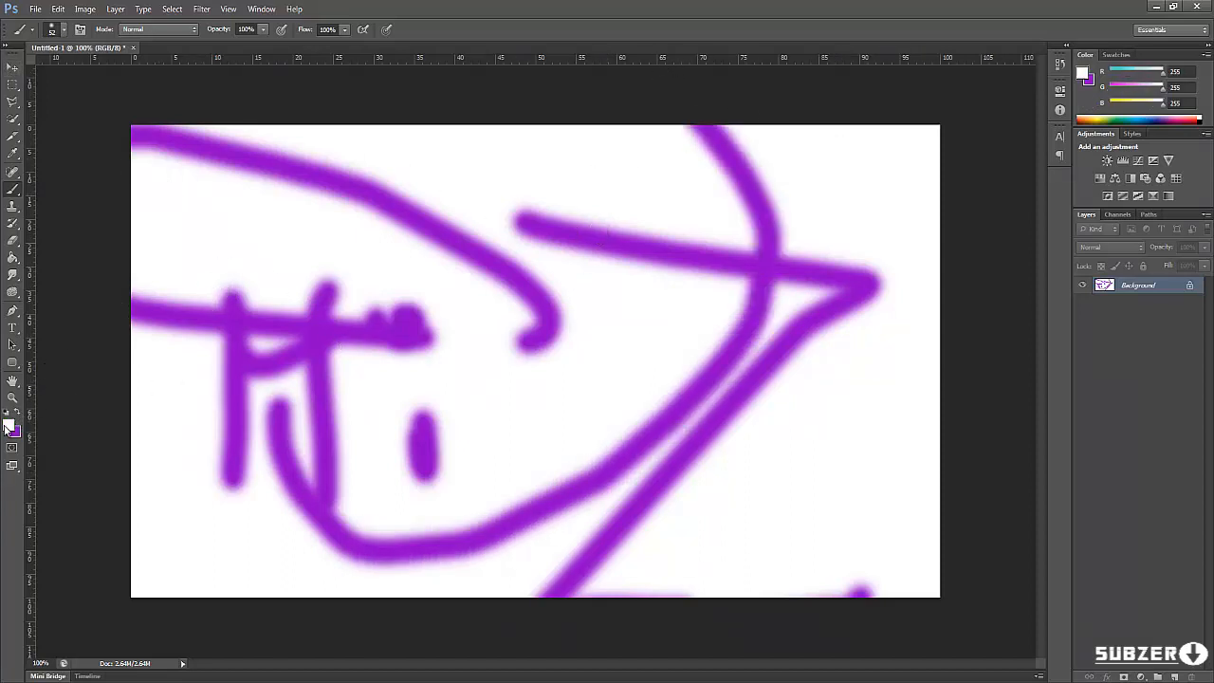
left_click(12, 427)
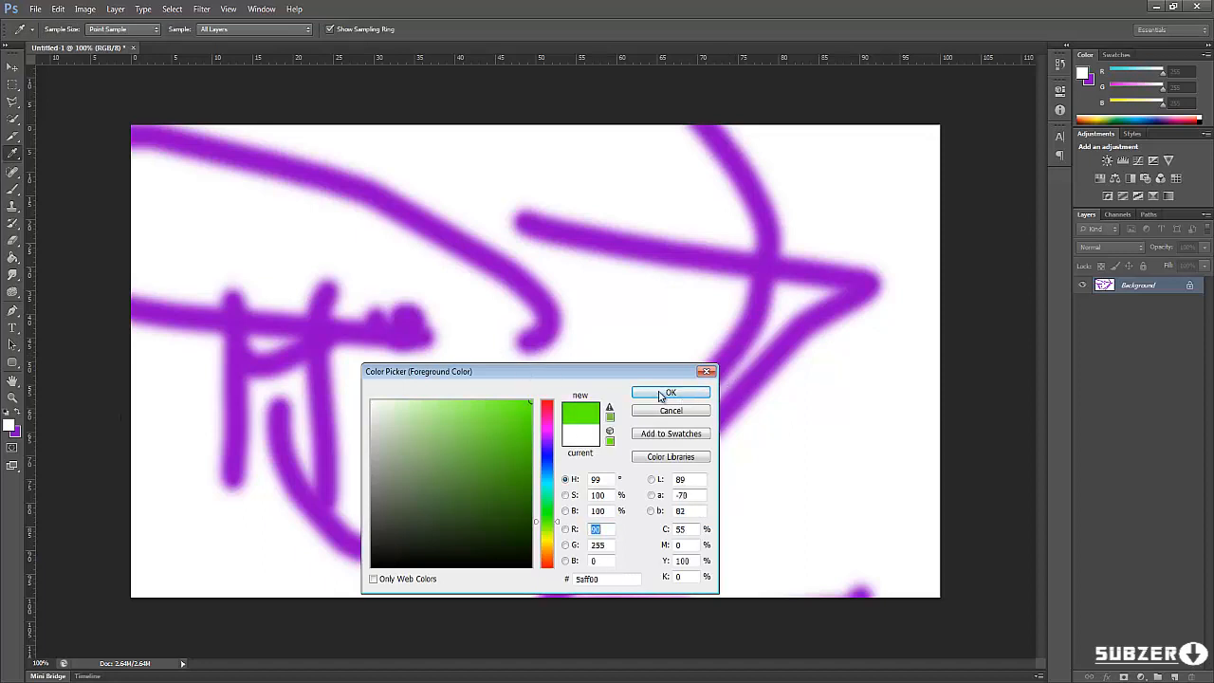
left_click(672, 391)
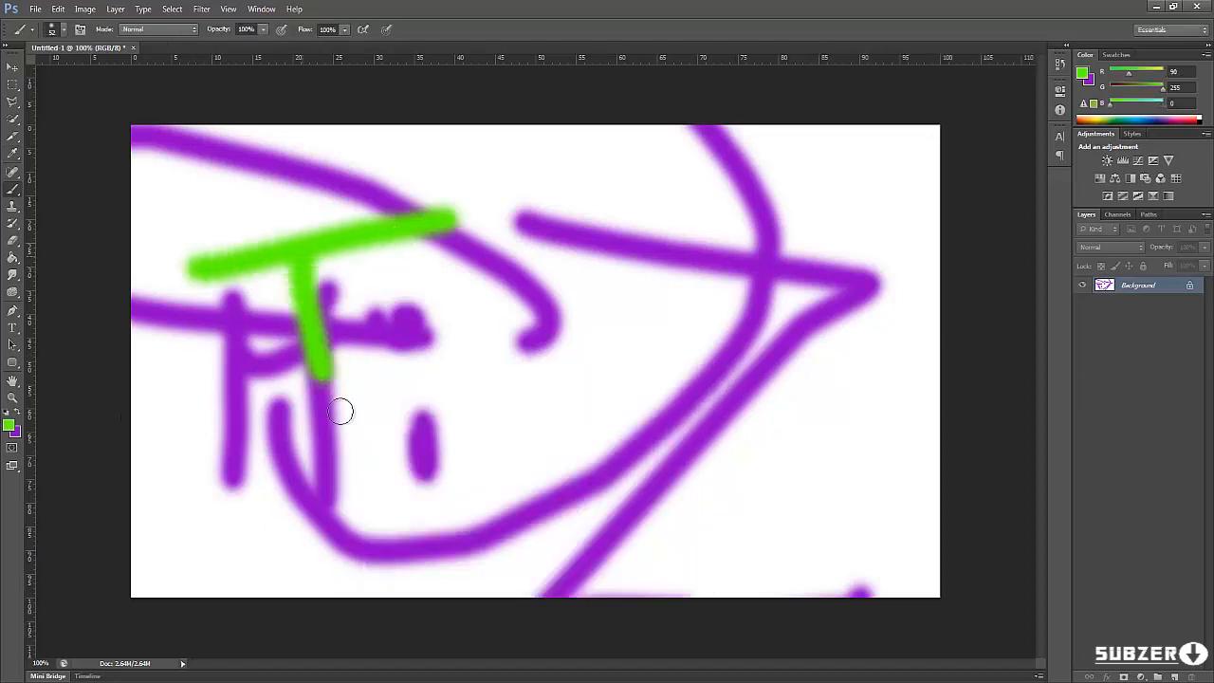
left_click_drag(342, 412, 812, 269)
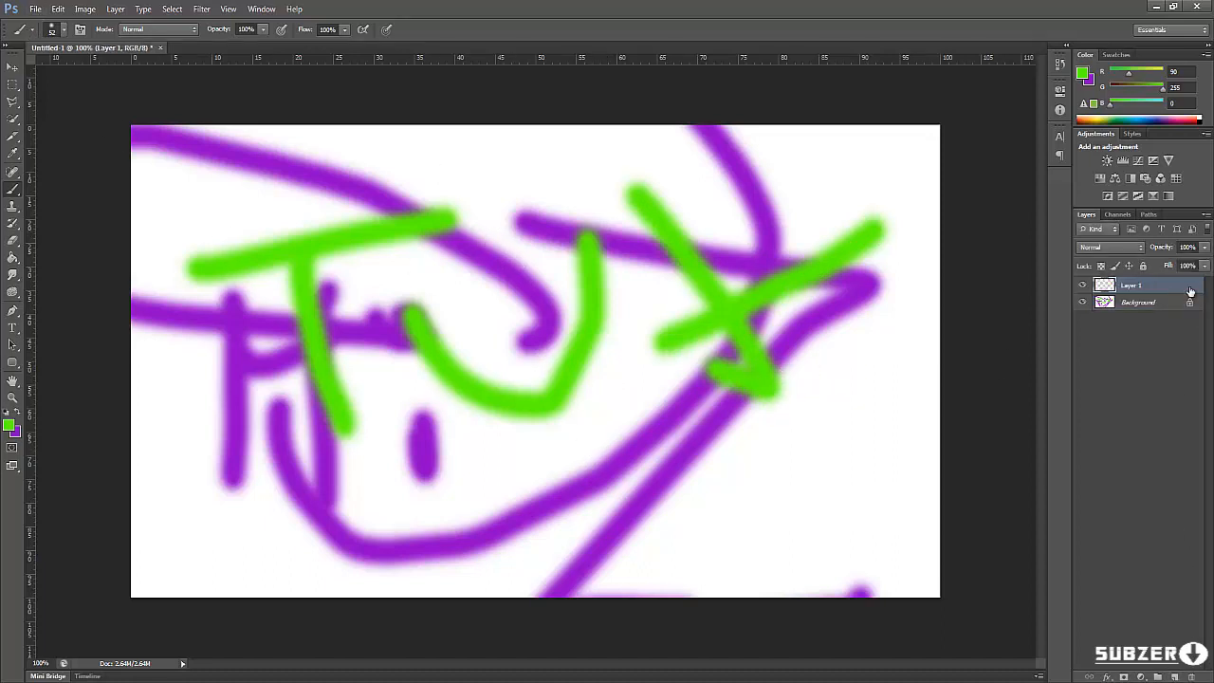
right_click(1139, 302)
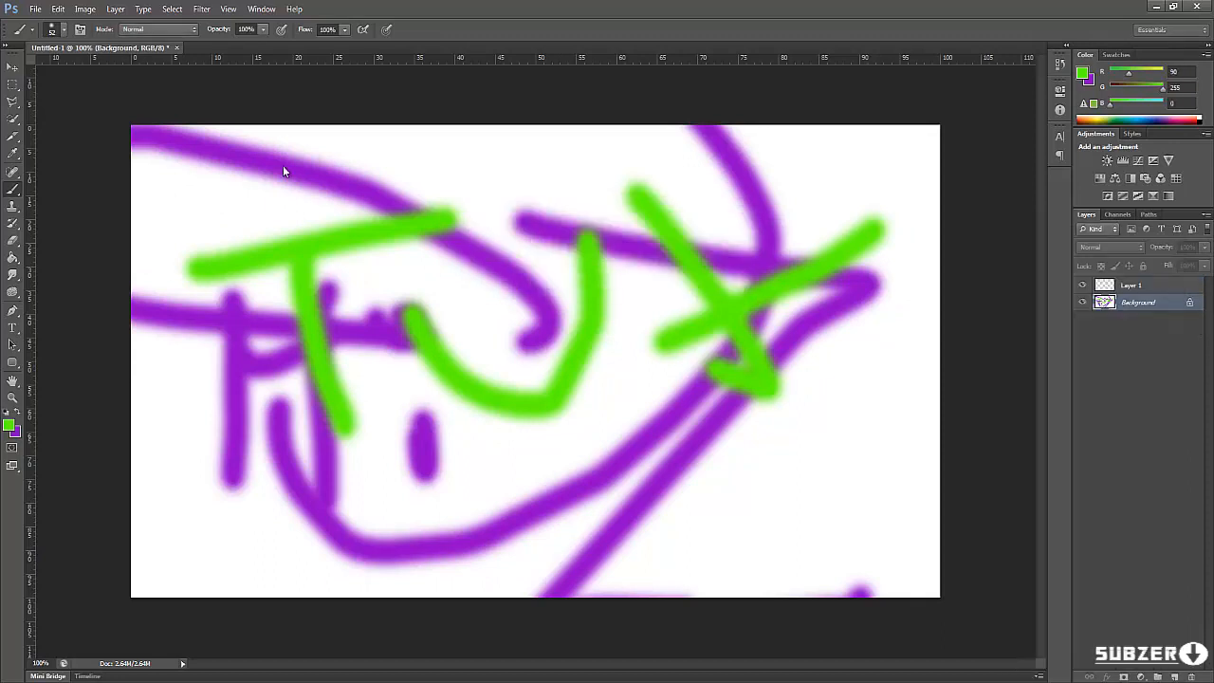
Step: Bring up Save for Web, previewing the canvas as a 1280×720 PNG-24 image
left_click(11, 7)
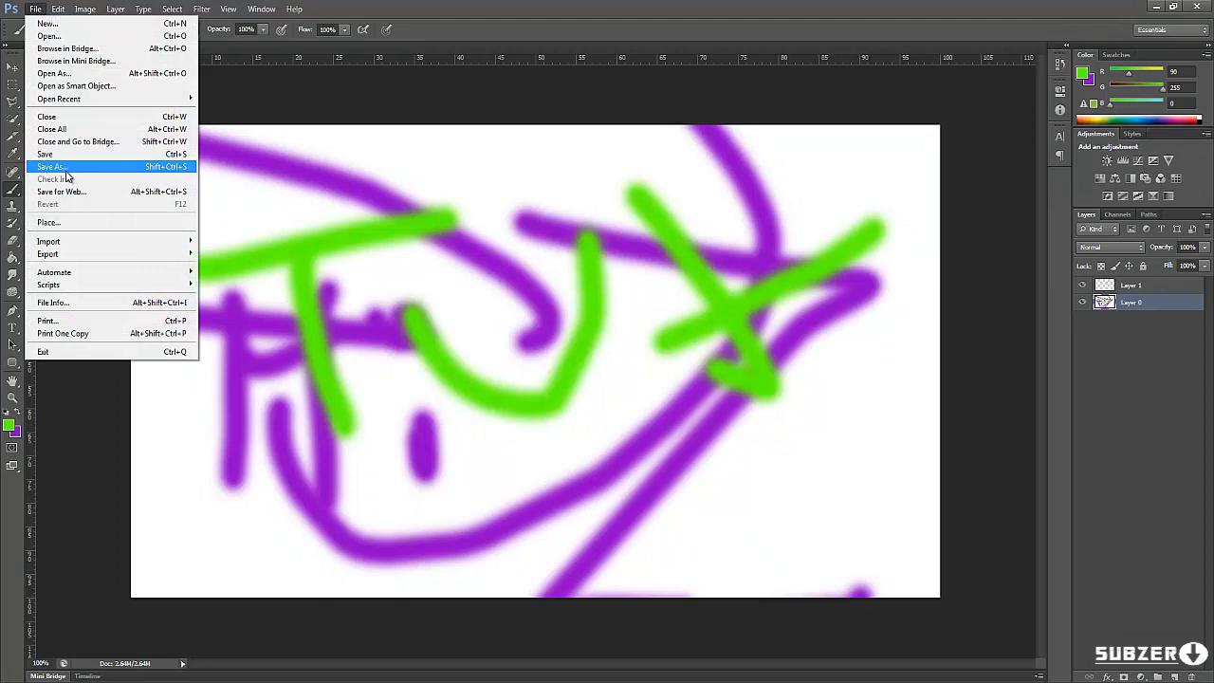
mouse_move(93, 167)
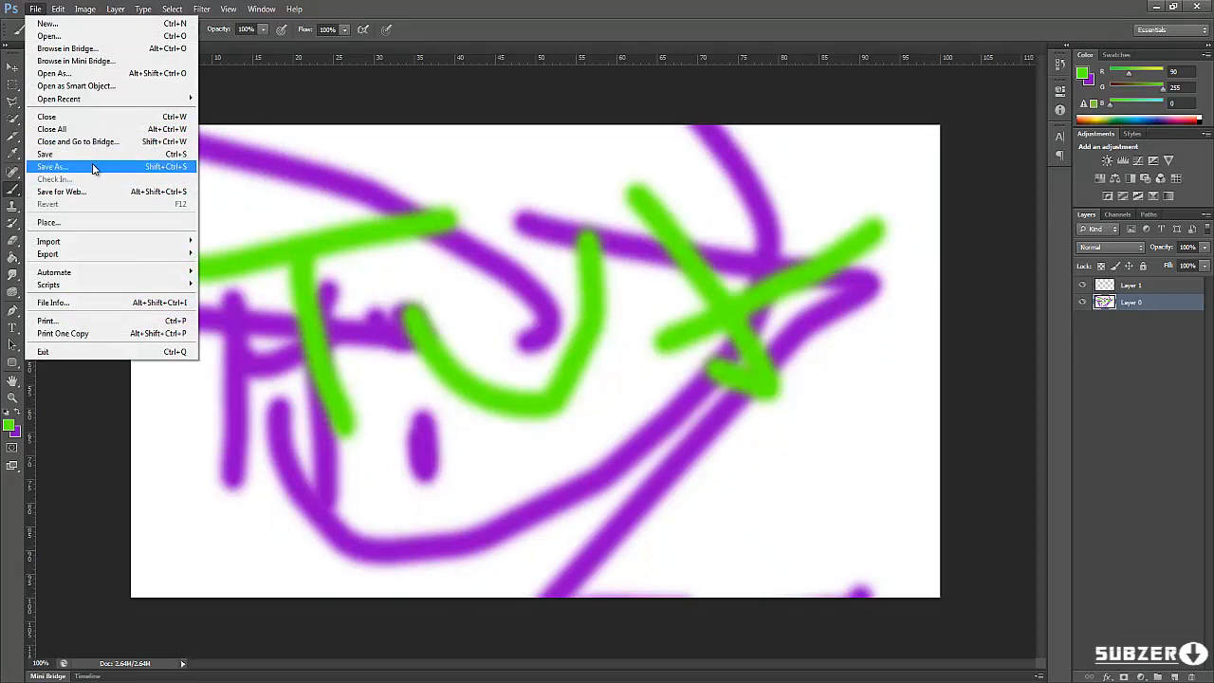
mouse_move(95, 179)
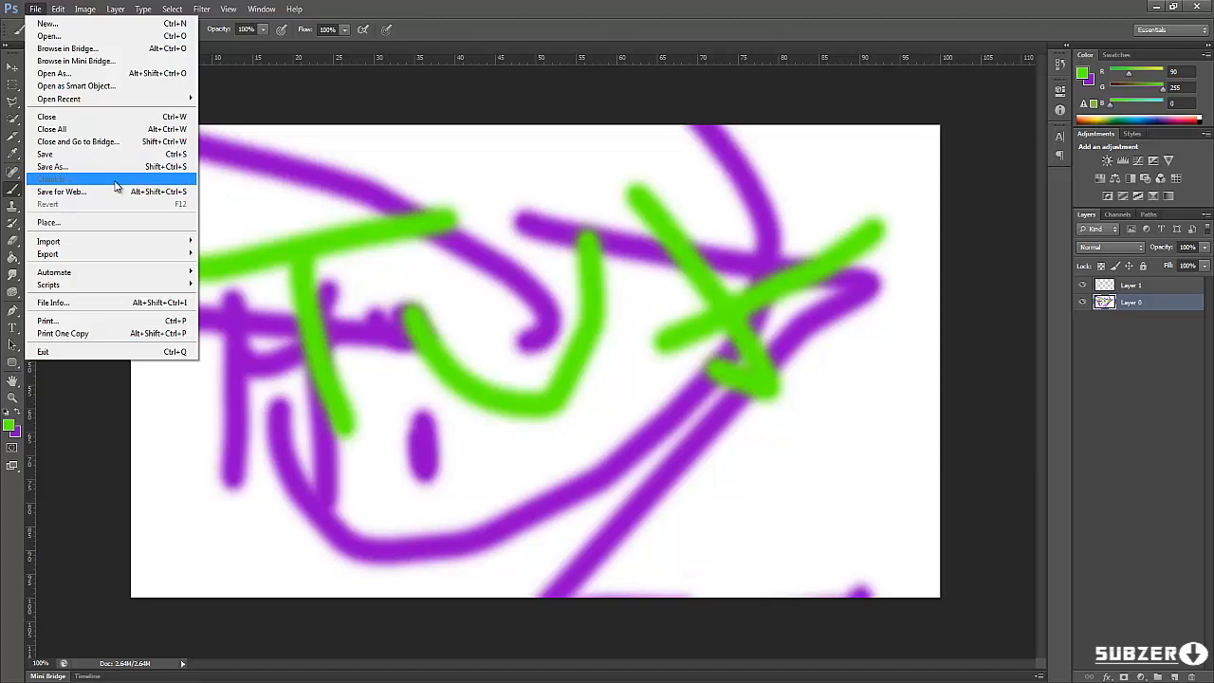
mouse_move(124, 197)
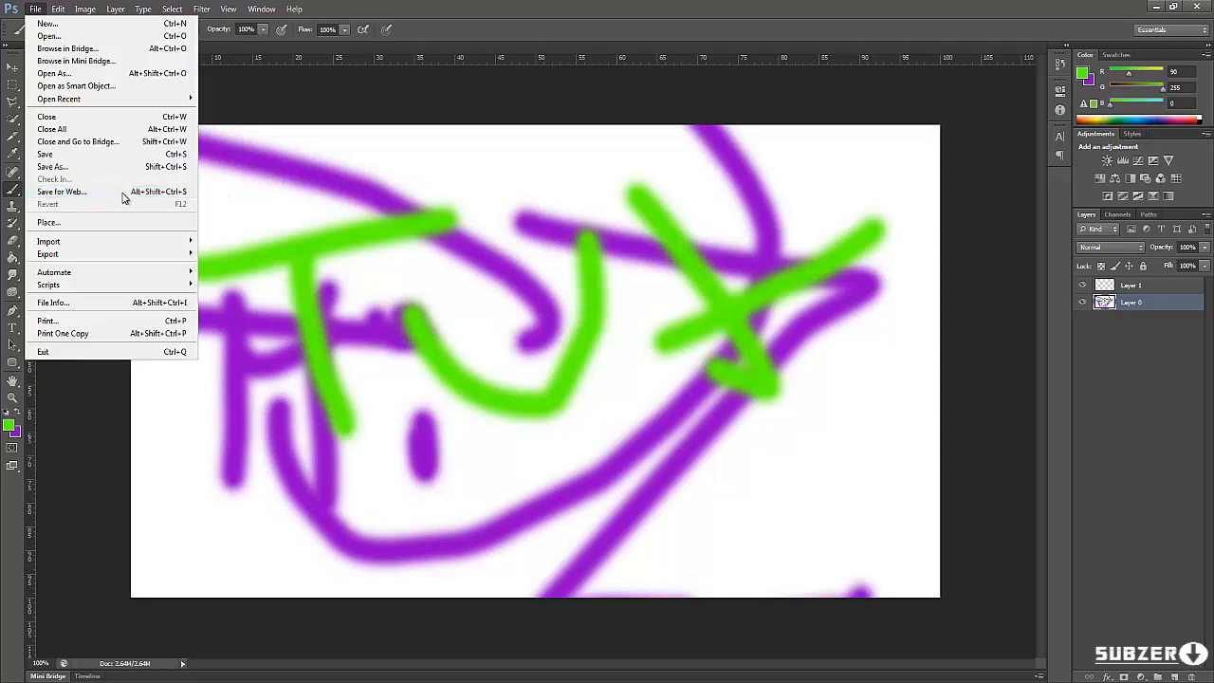
left_click(60, 192)
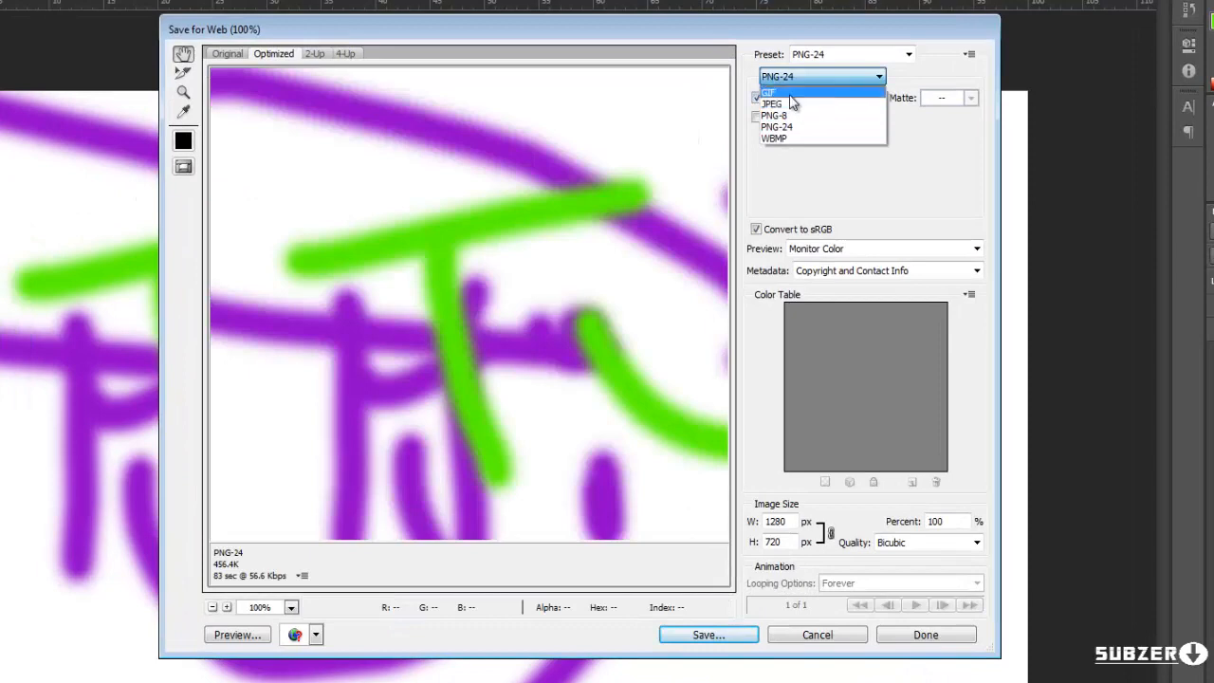
Step: Compare JPEG, GIF and PNG-8 previews, then settle on PNG-24 for the export
left_click(776, 102)
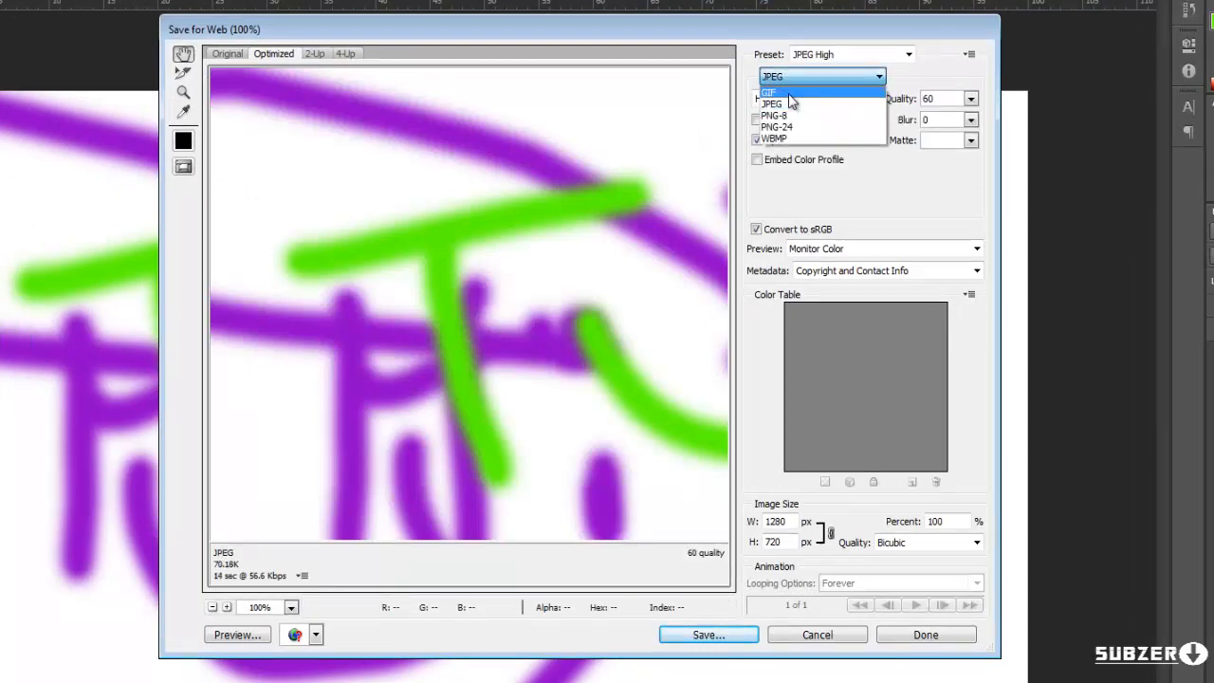
left_click(766, 91)
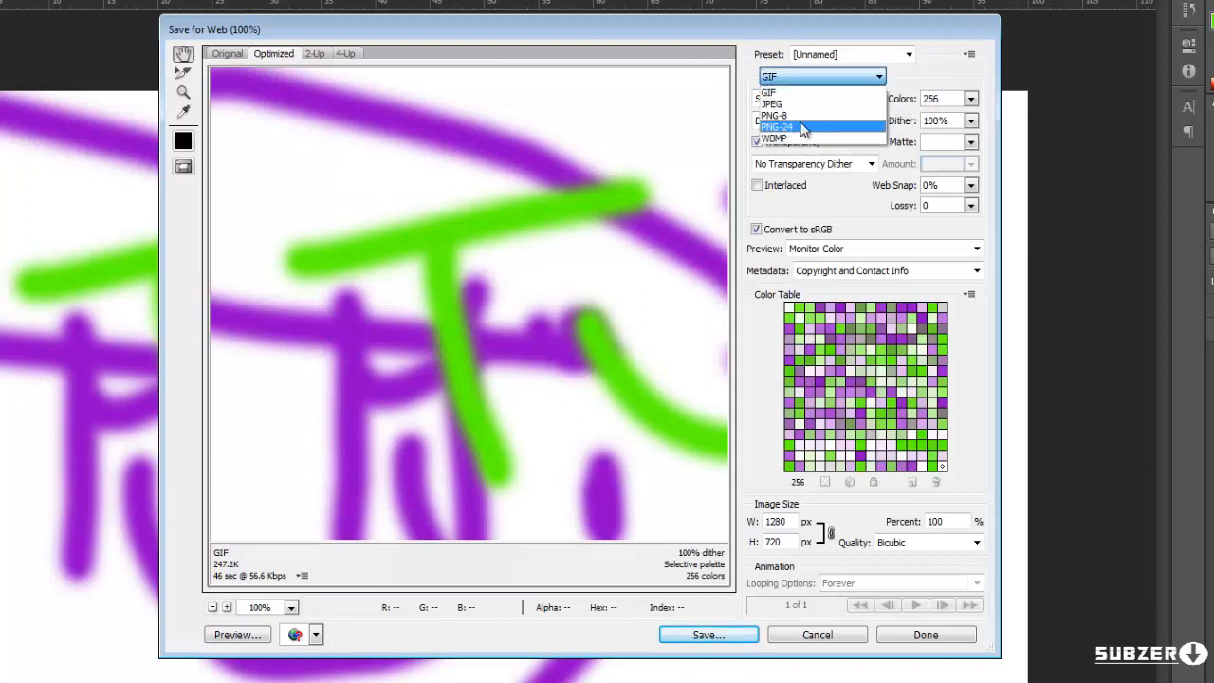
left_click(774, 126)
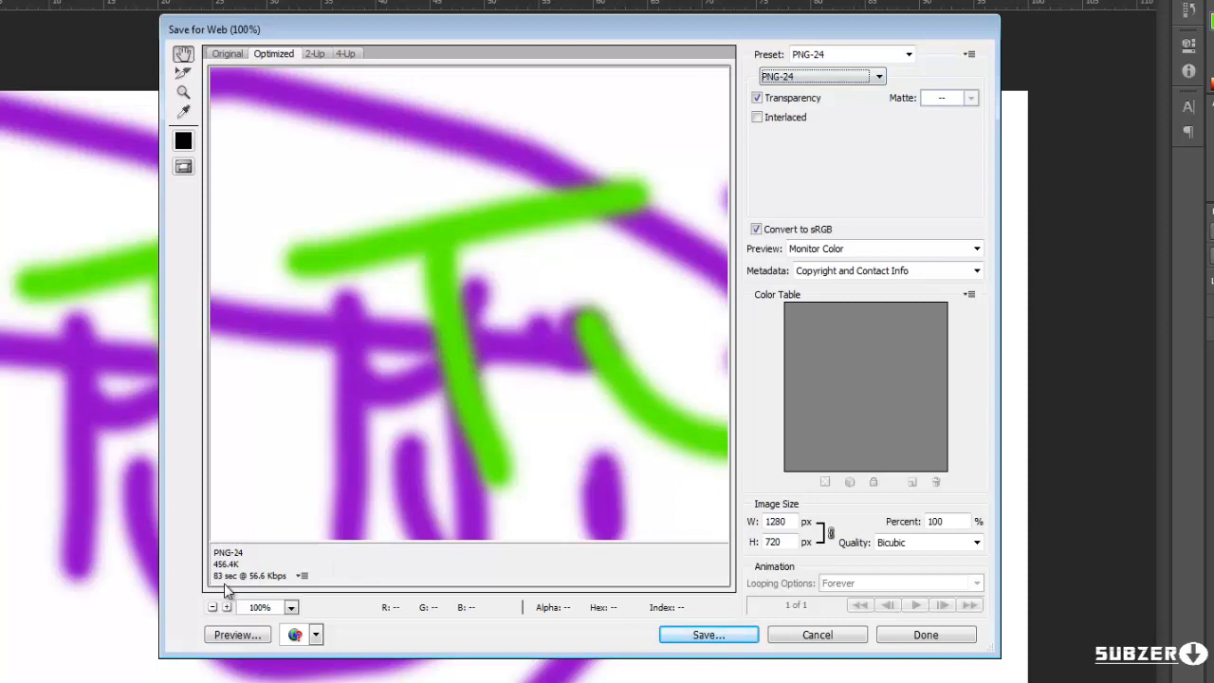
mouse_move(884, 23)
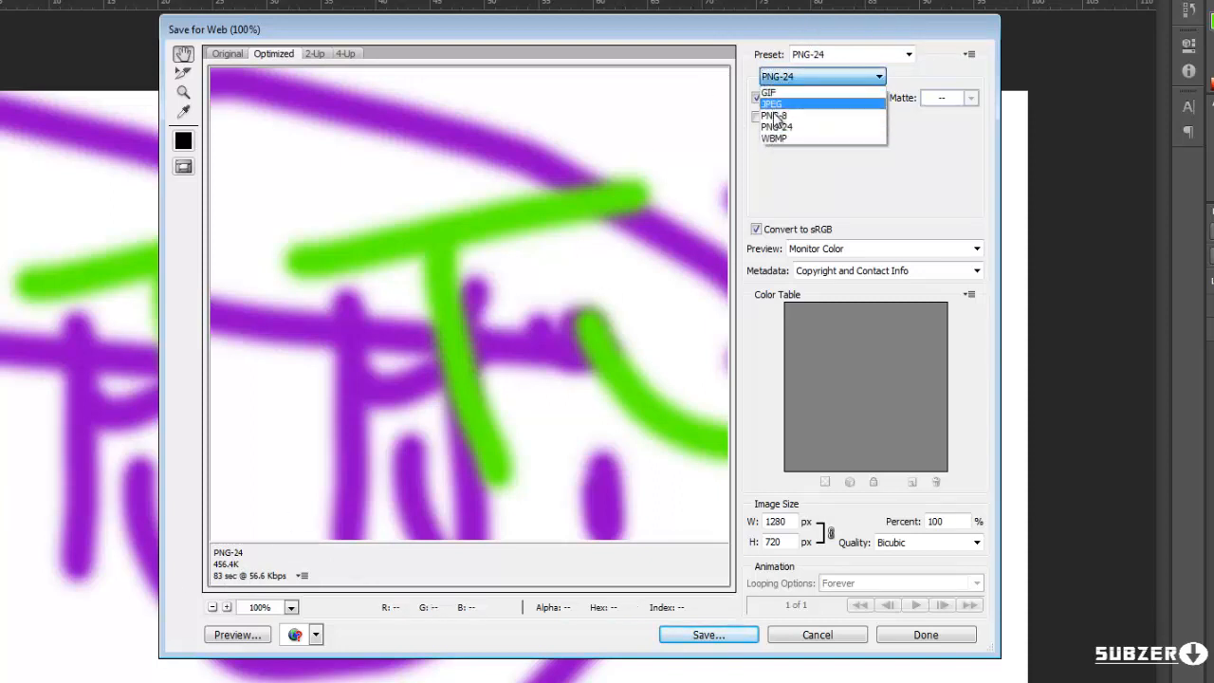
left_click(770, 102)
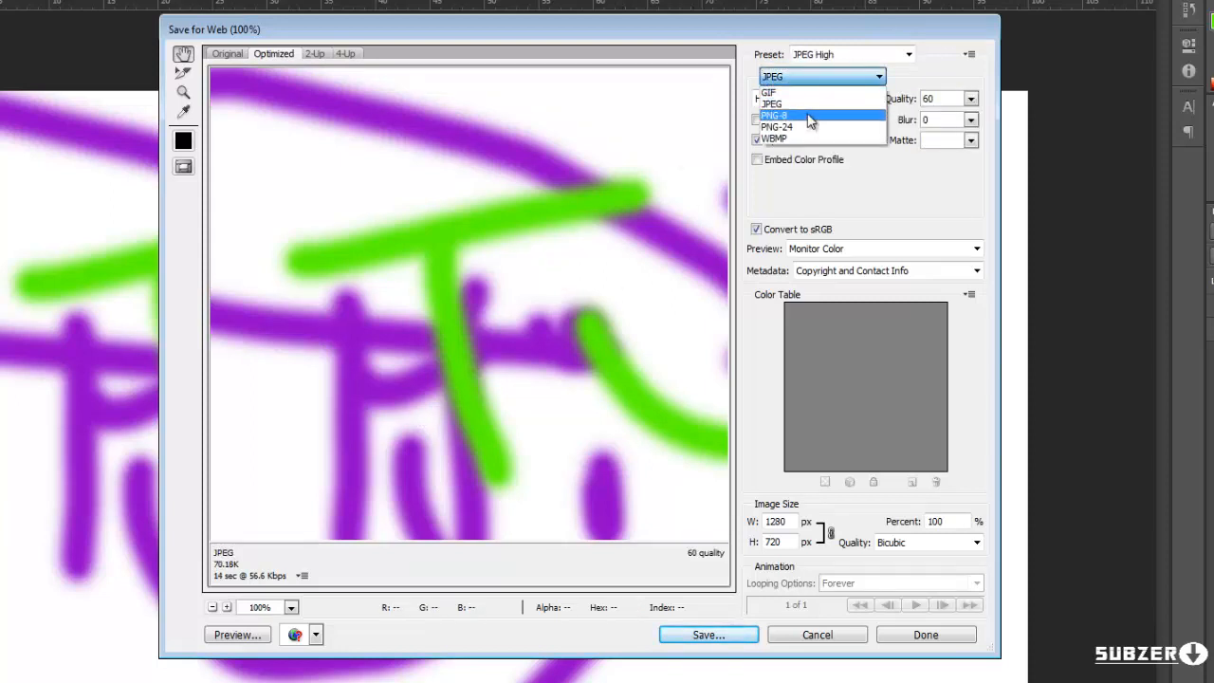
left_click(774, 116)
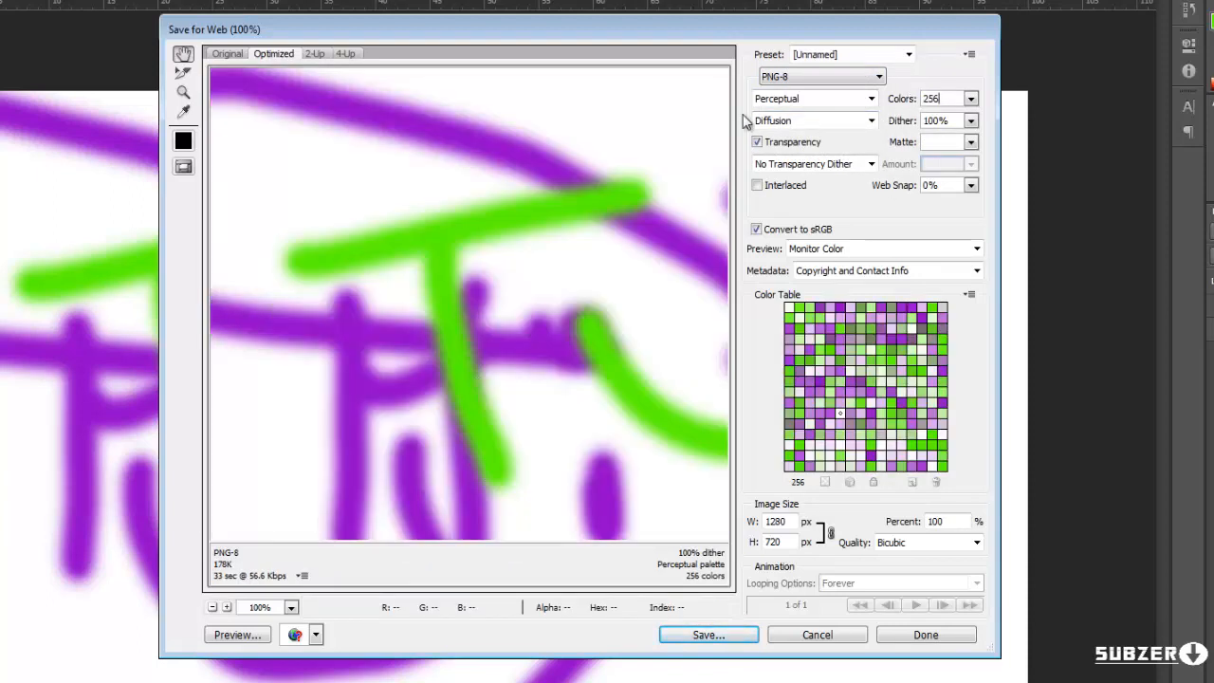
mouse_move(713, 209)
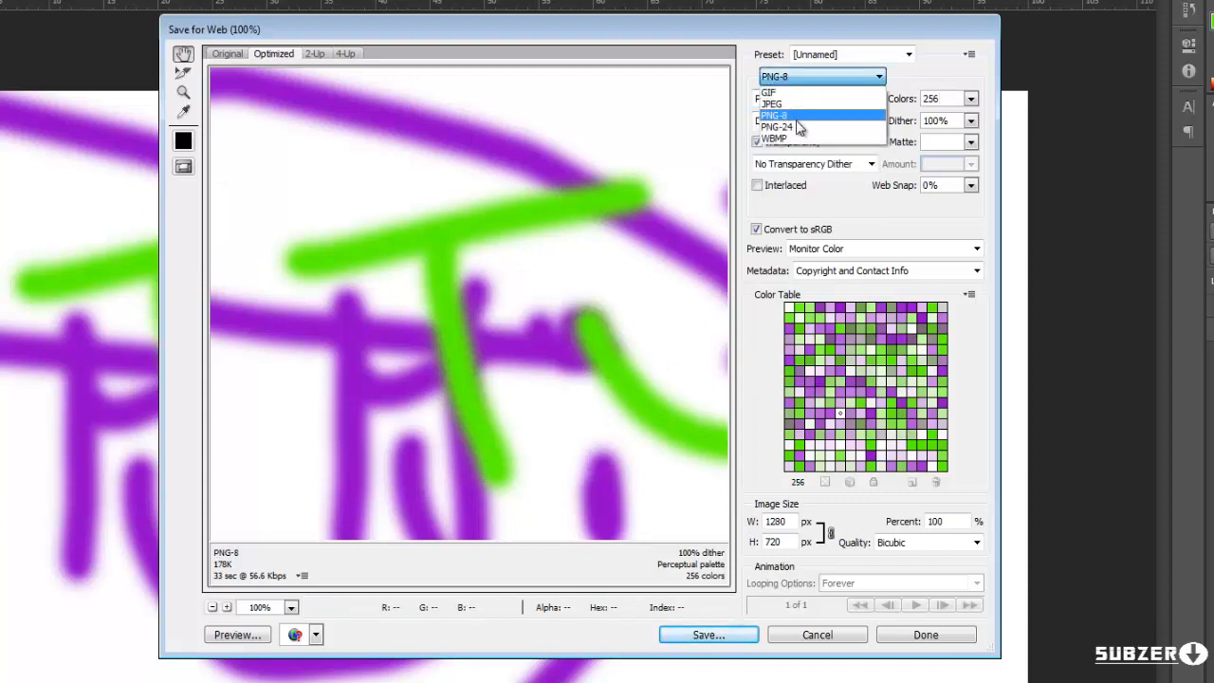
left_click(776, 125)
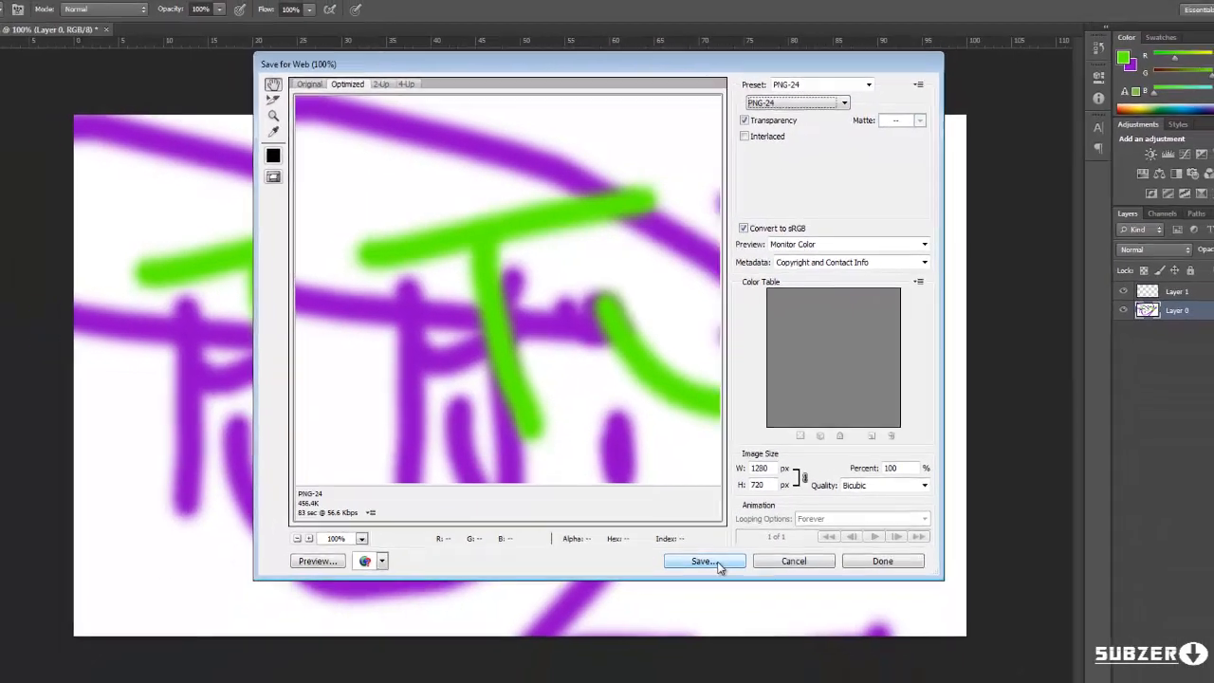
Step: Save the optimized image to the desktop as Tut and open it to check the result
left_click(698, 562)
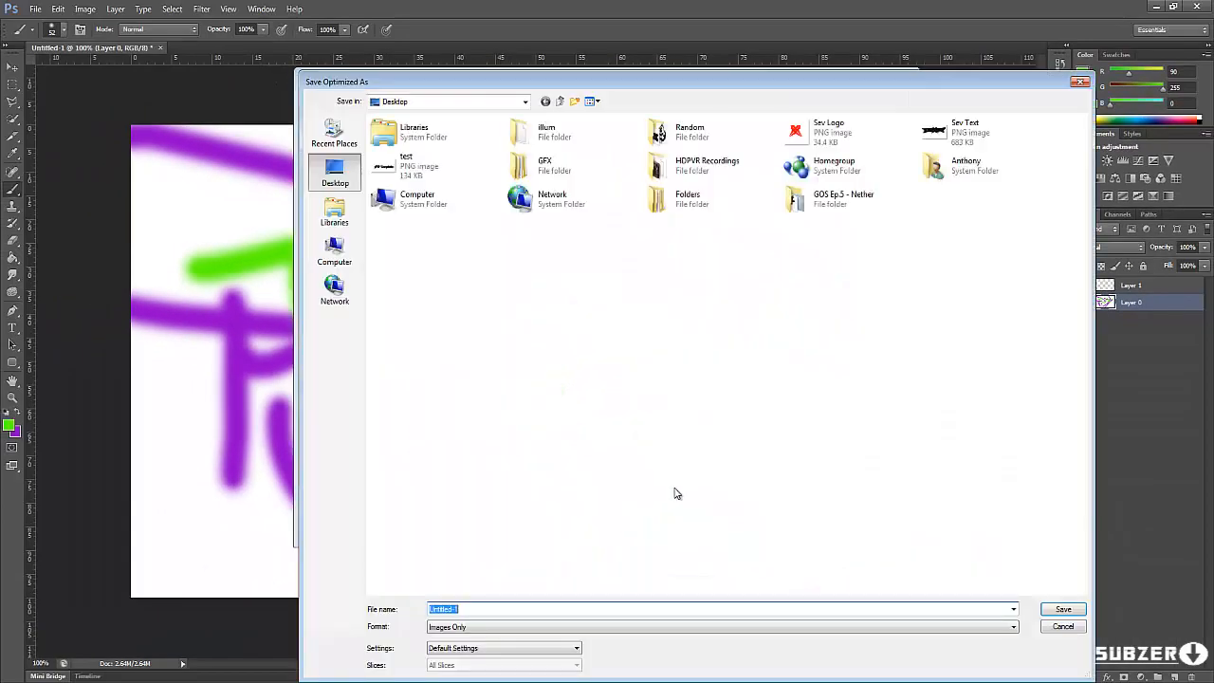
type("rTut")
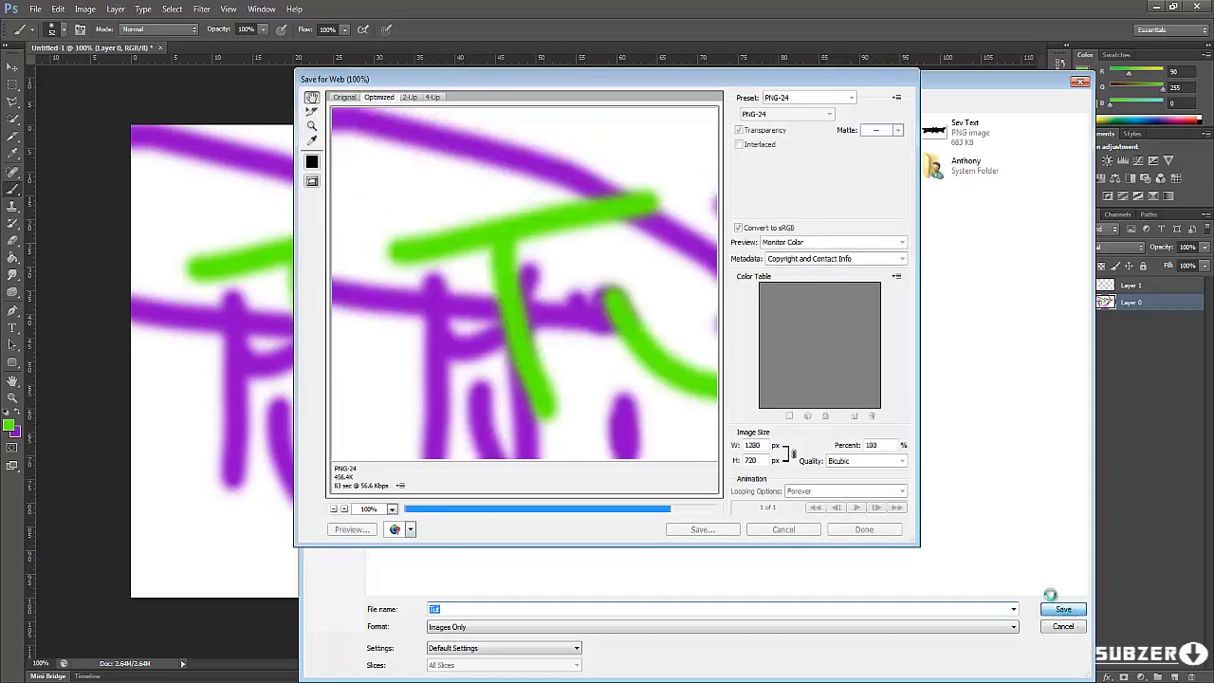
left_click(781, 529)
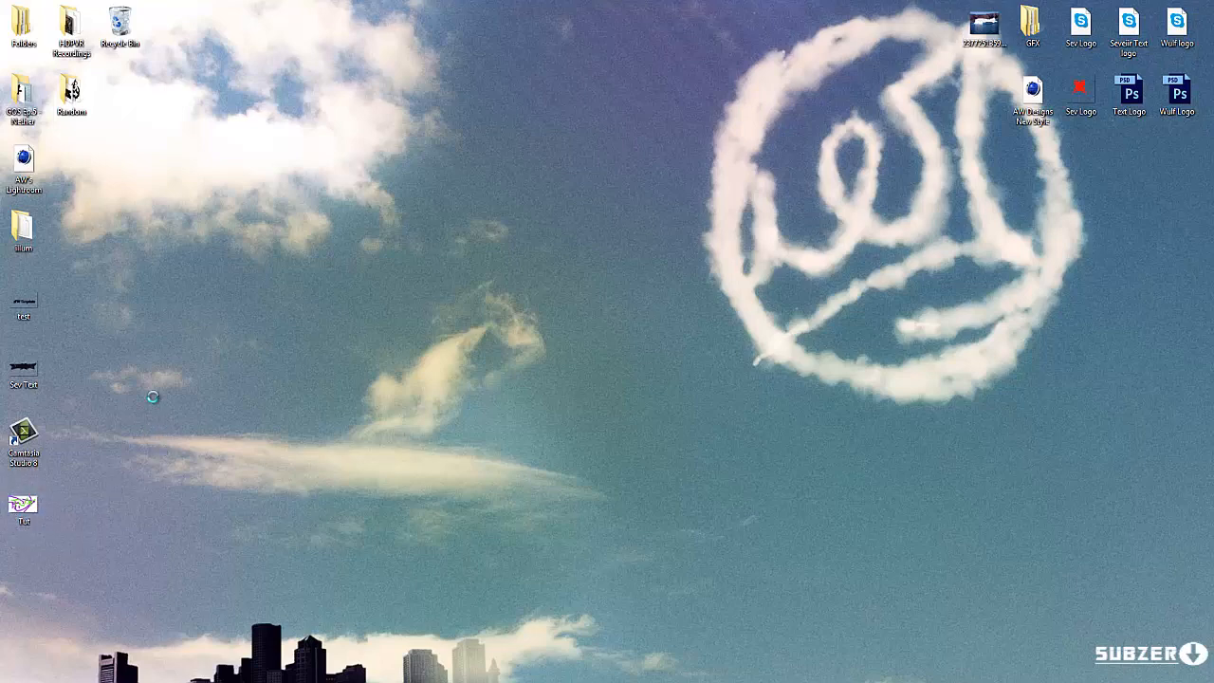
double_click(23, 502)
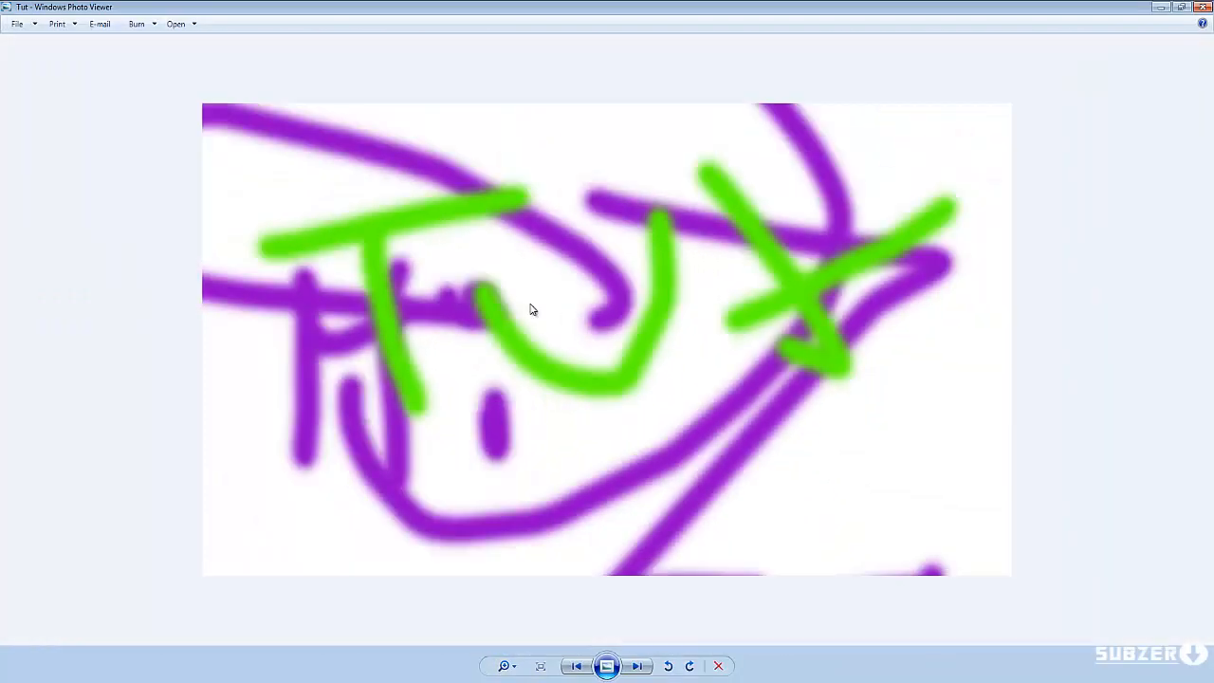
mouse_move(560, 296)
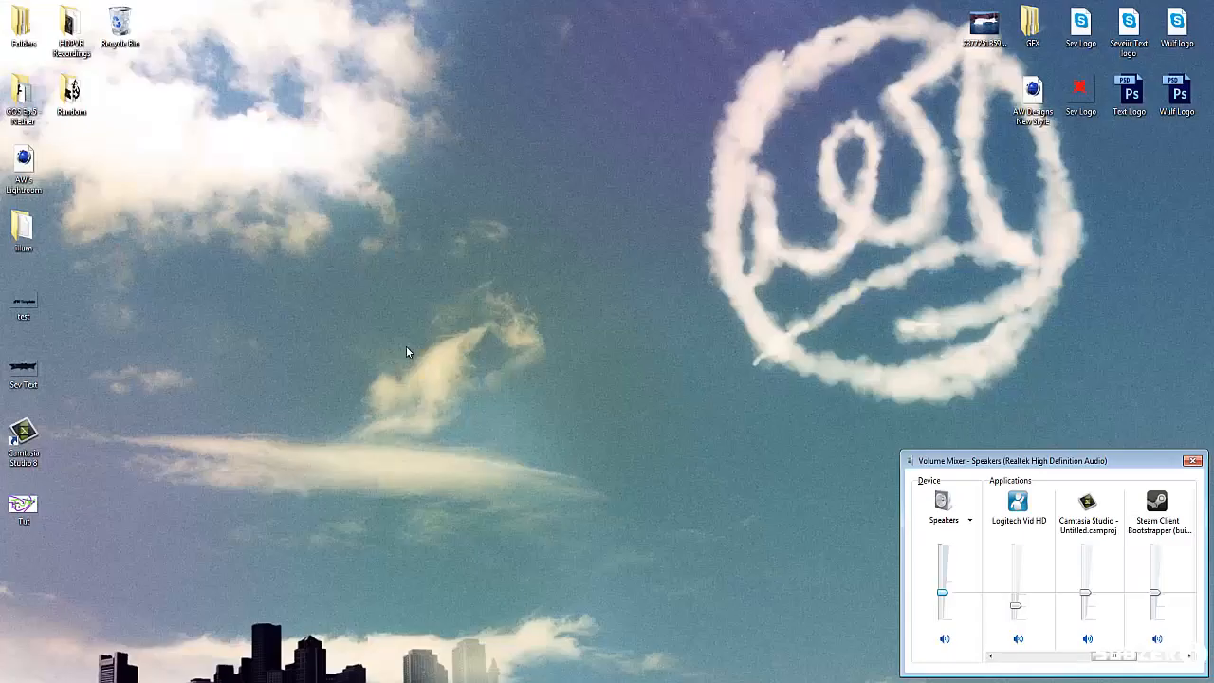
Step: Dismiss the volume mixer, leaving the desktop with the saved file showing
left_click(1186, 461)
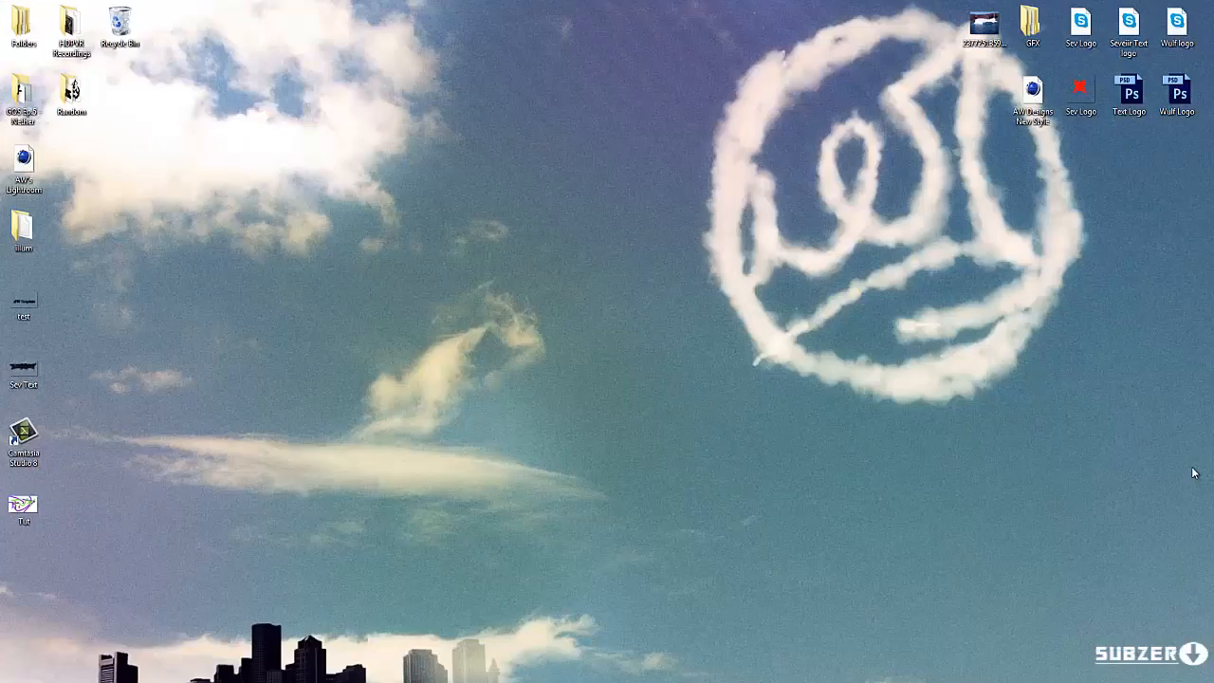
left_click_drag(324, 163, 649, 360)
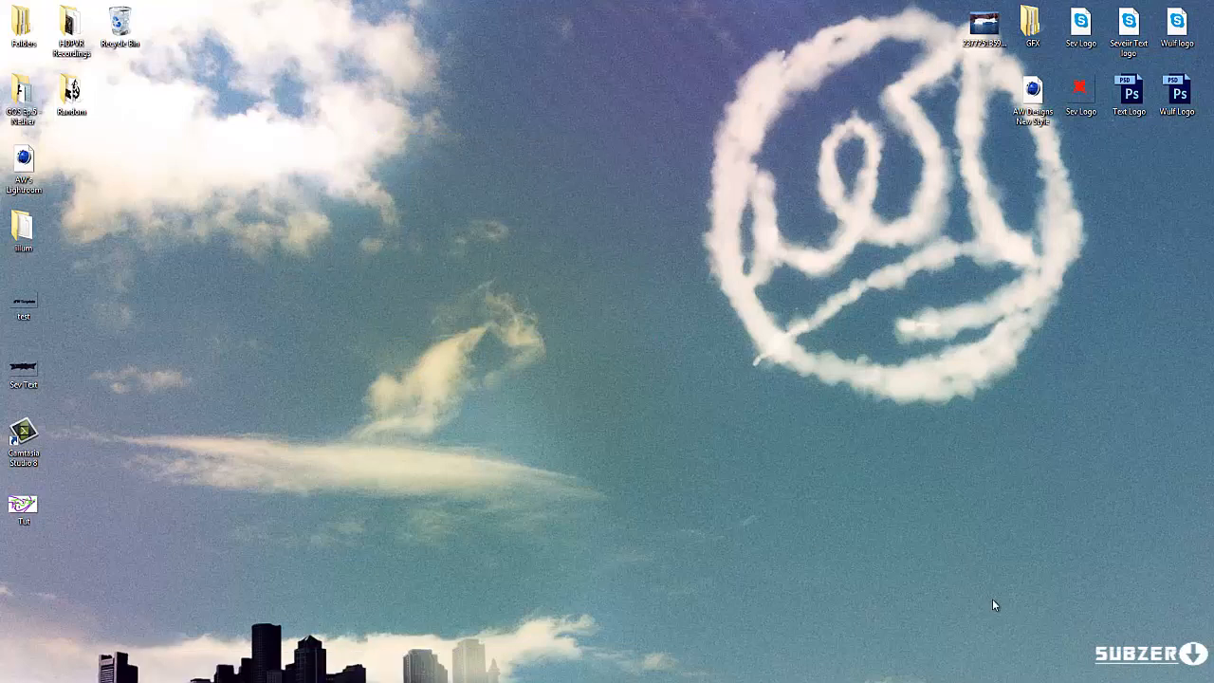
mouse_move(653, 414)
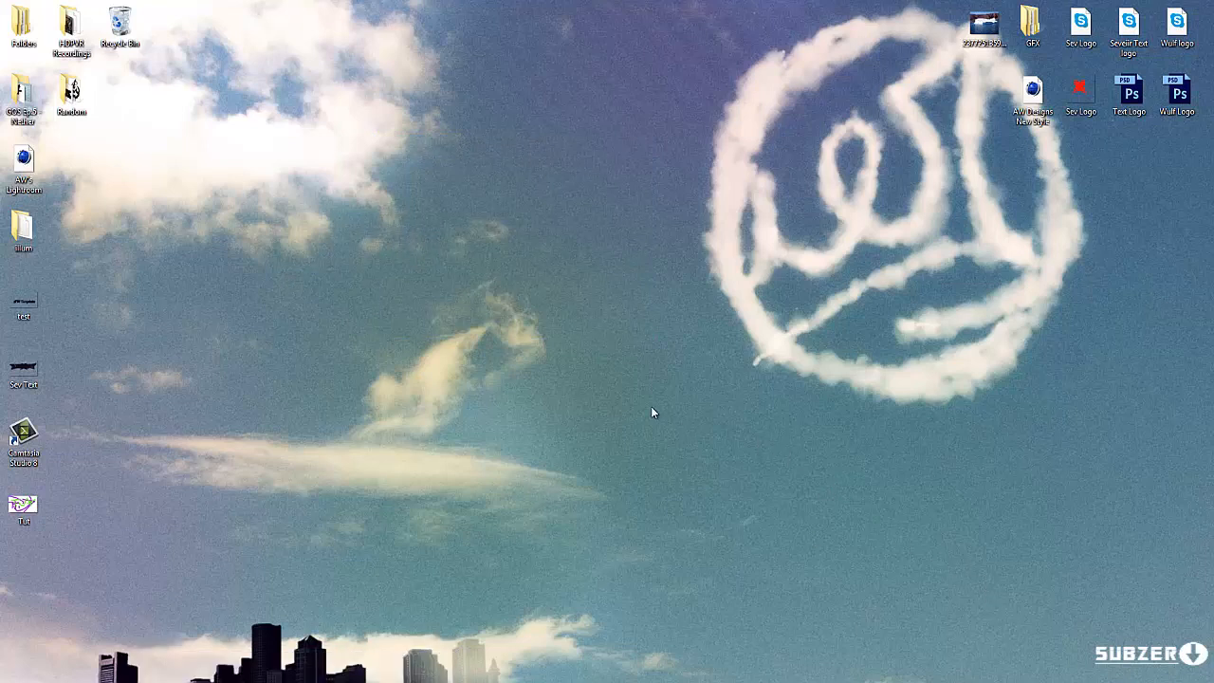